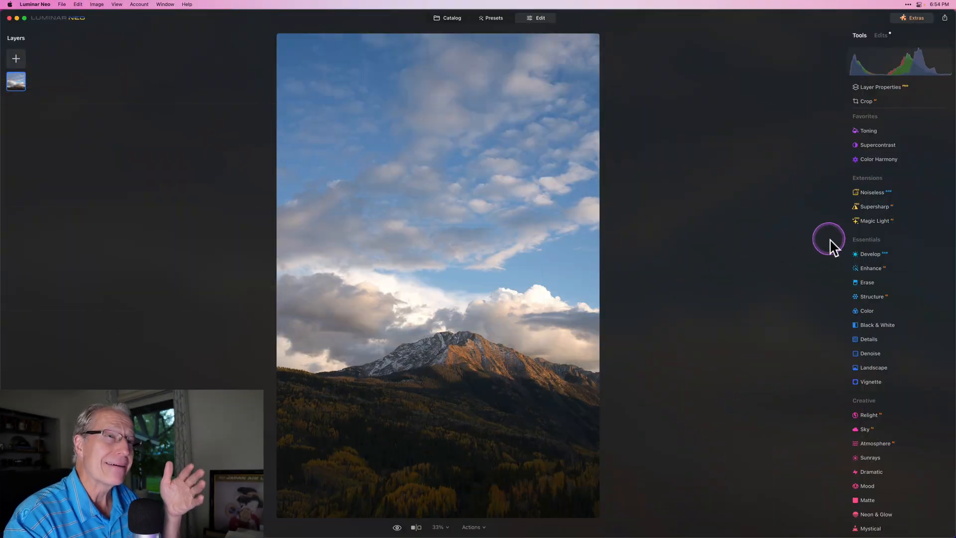
- Open the Develop tool from Essentials and briefly check the View menu
scroll(down, 3)
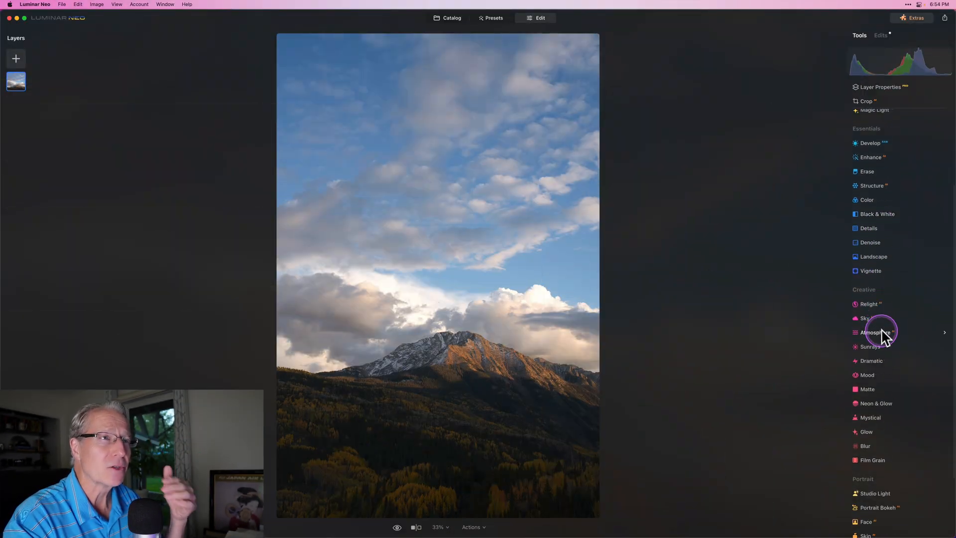
scroll(down, 3)
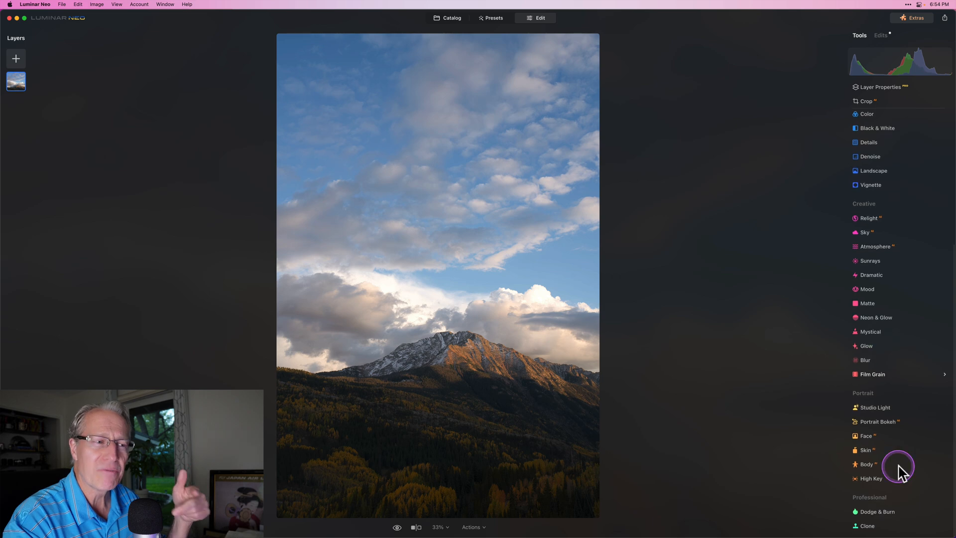
scroll(up, 3)
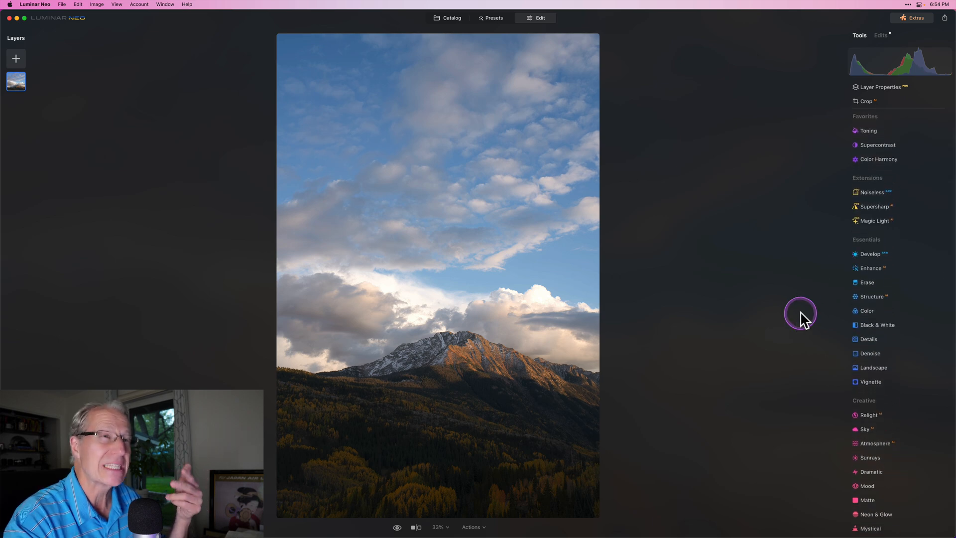
mouse_move(771, 190)
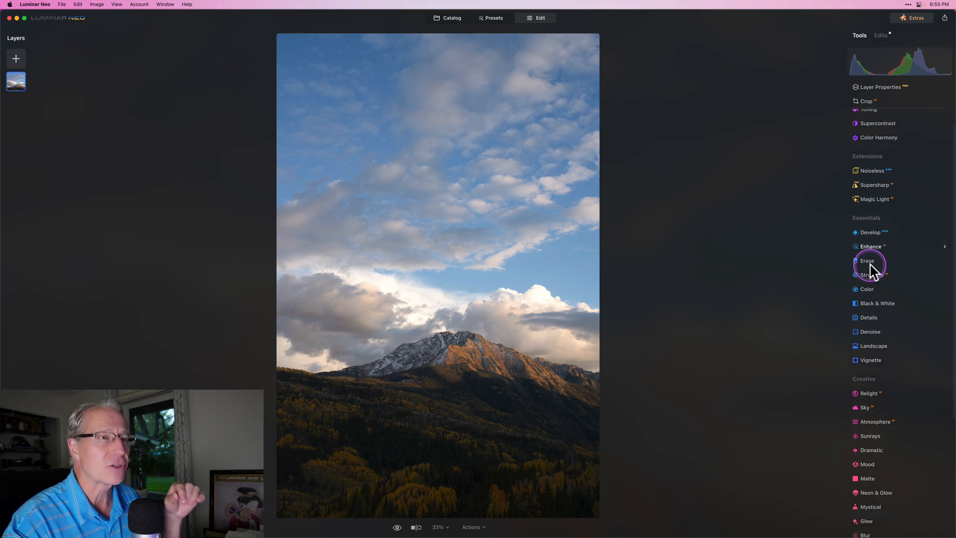
scroll(up, 3)
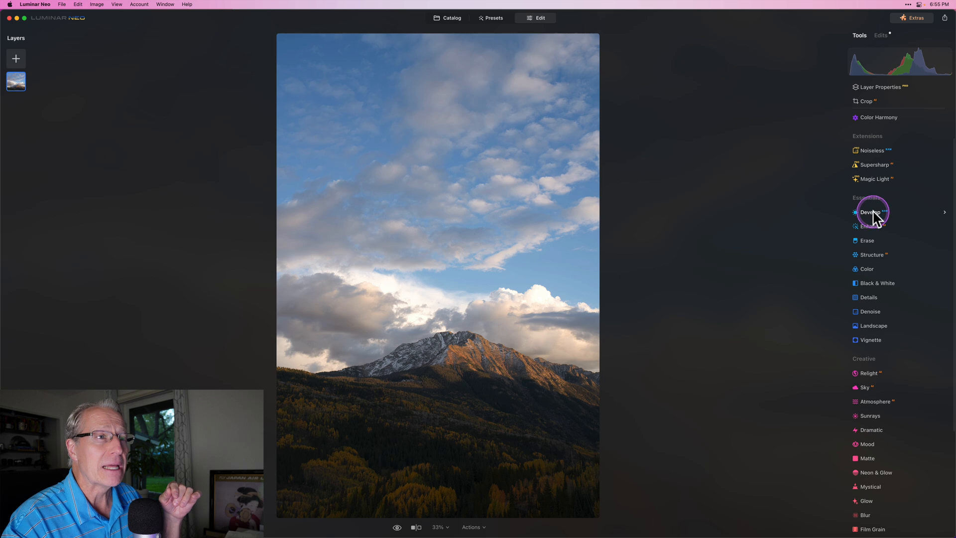
click(869, 211)
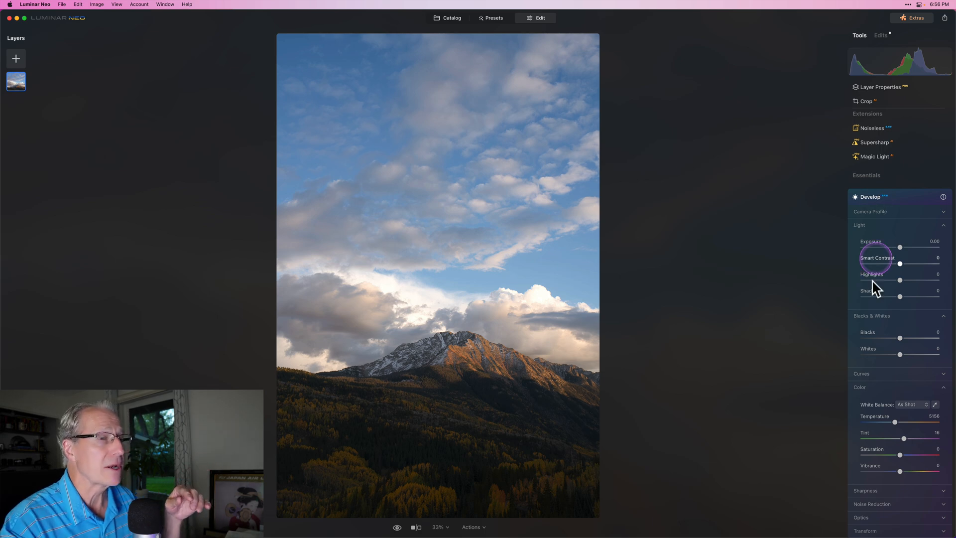
mouse_move(915, 325)
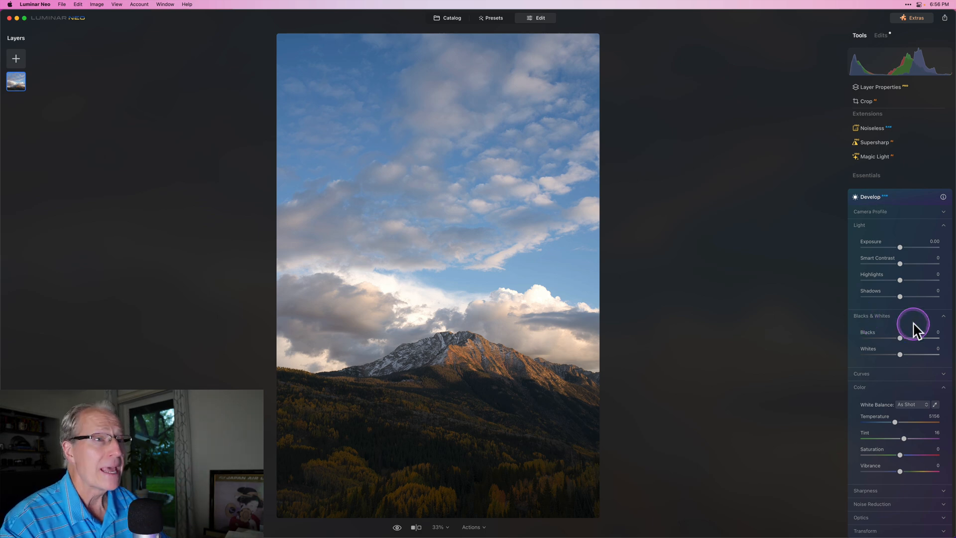
mouse_move(899, 250)
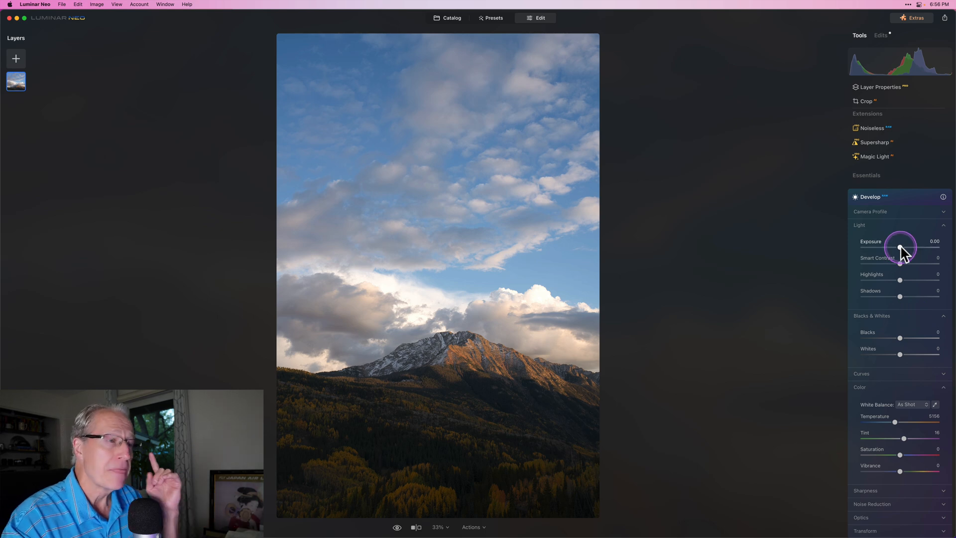
mouse_move(914, 82)
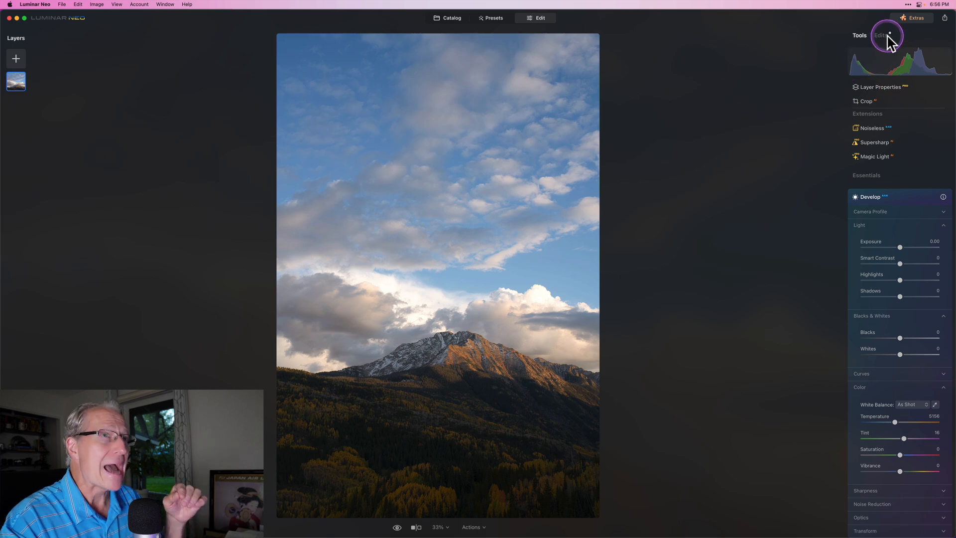
click(116, 4)
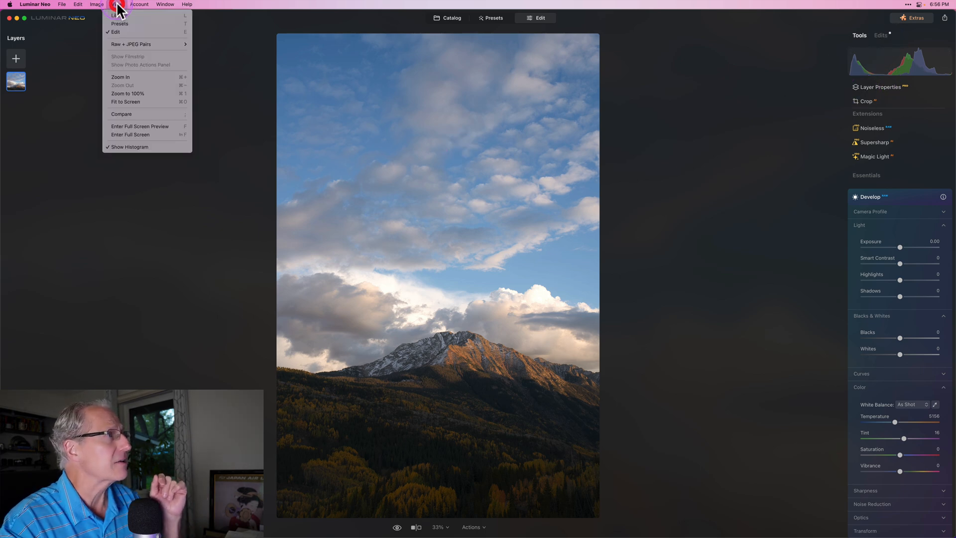
mouse_move(713, 95)
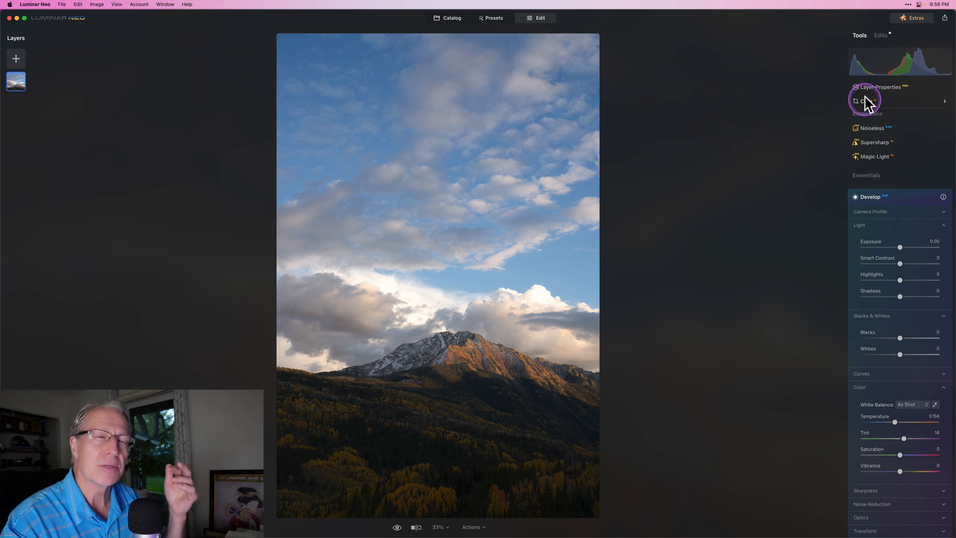
mouse_move(846, 119)
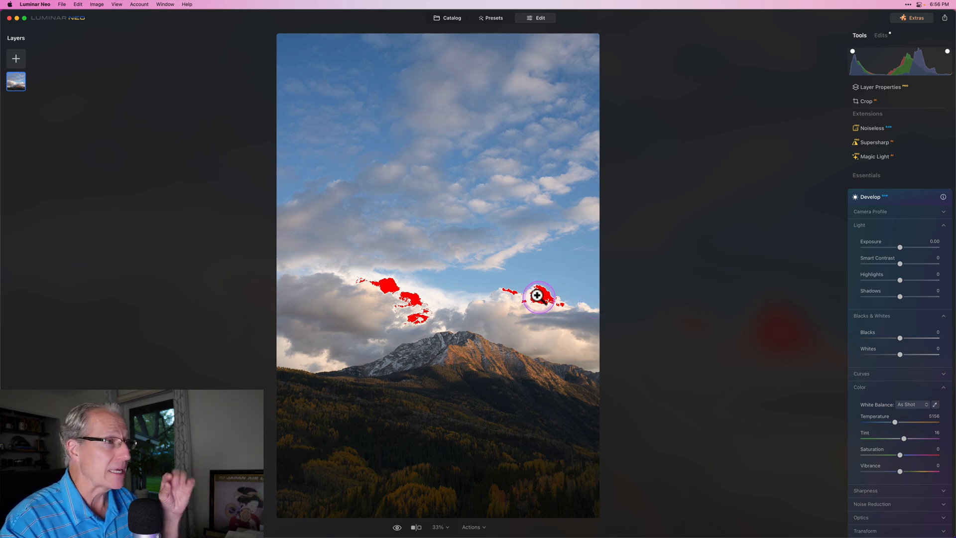
mouse_move(710, 393)
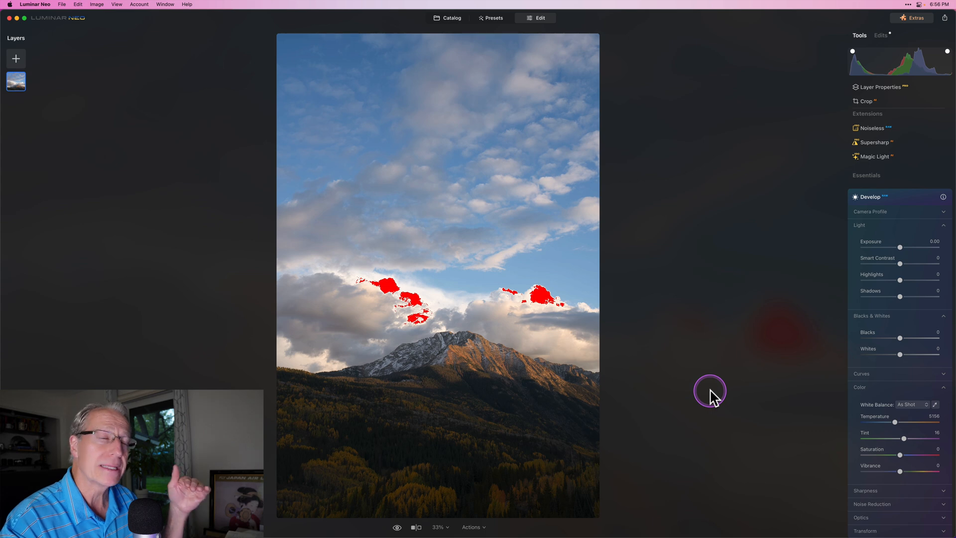
mouse_move(792, 356)
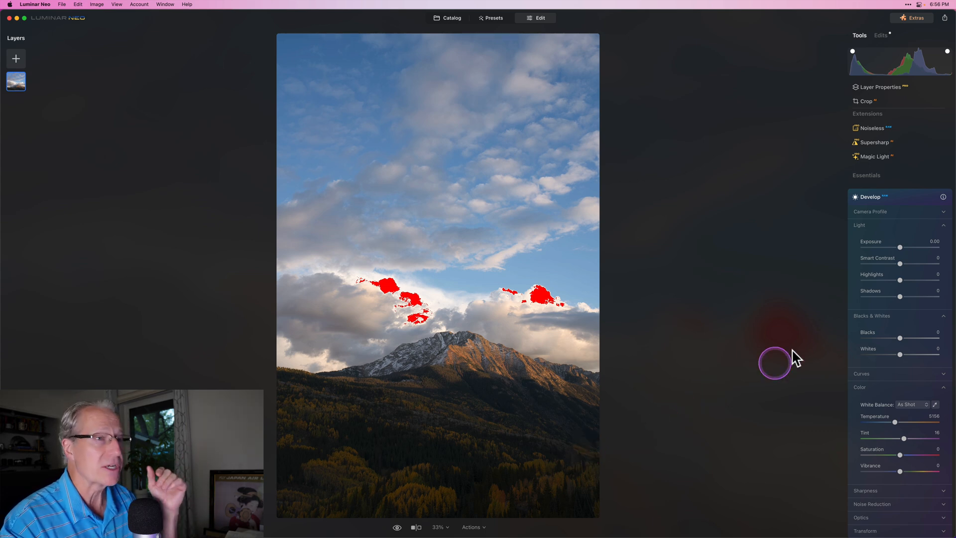
mouse_move(519, 317)
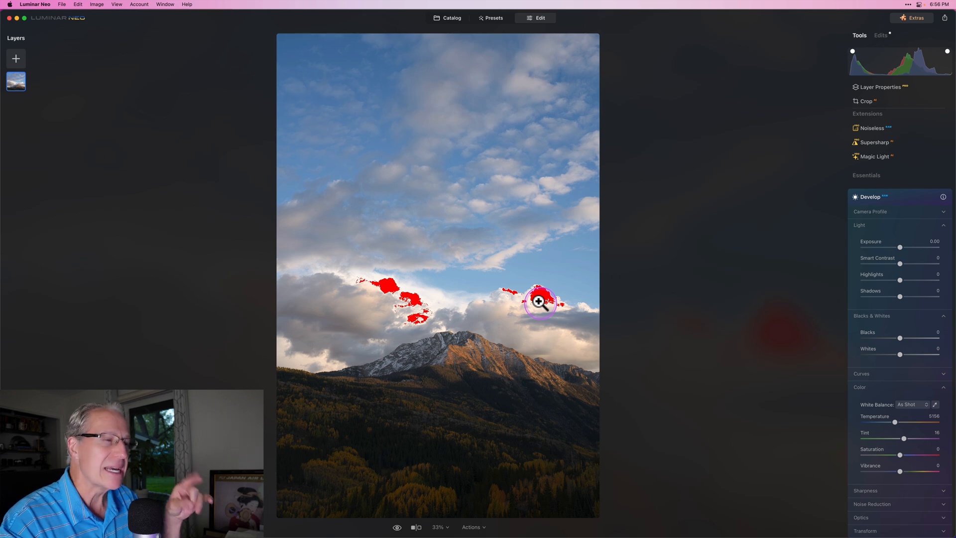
mouse_move(901, 253)
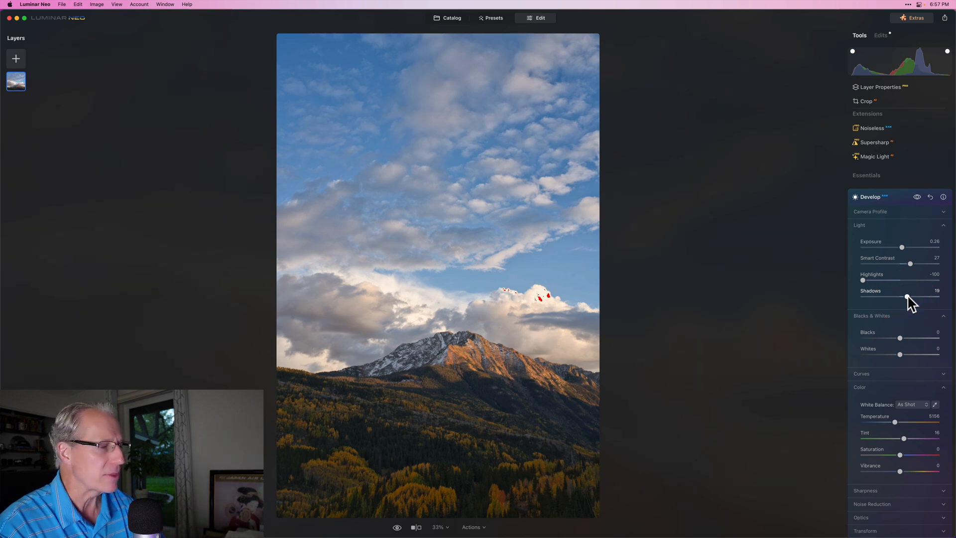
mouse_move(900, 348)
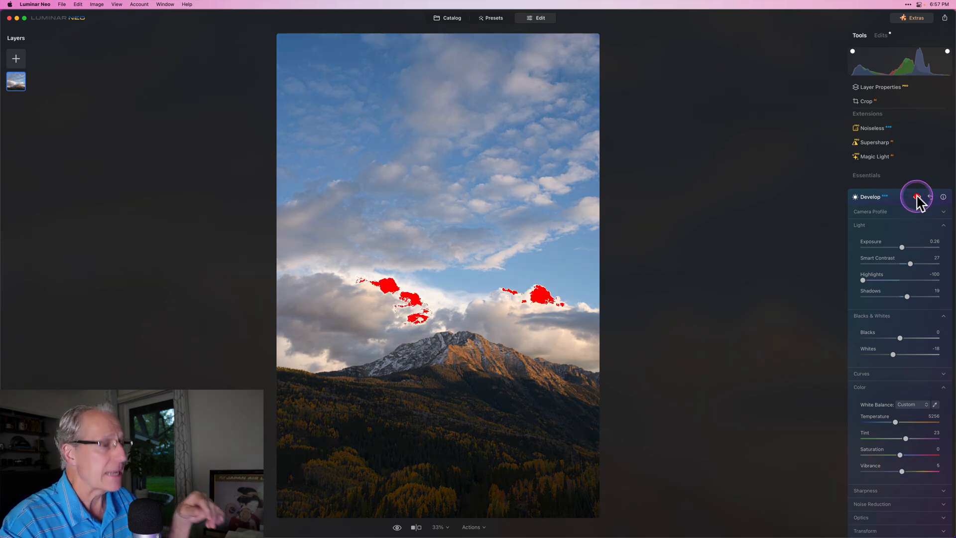
- Toggle the Develop preview on and off to compare the brightened photo with the original
click(917, 196)
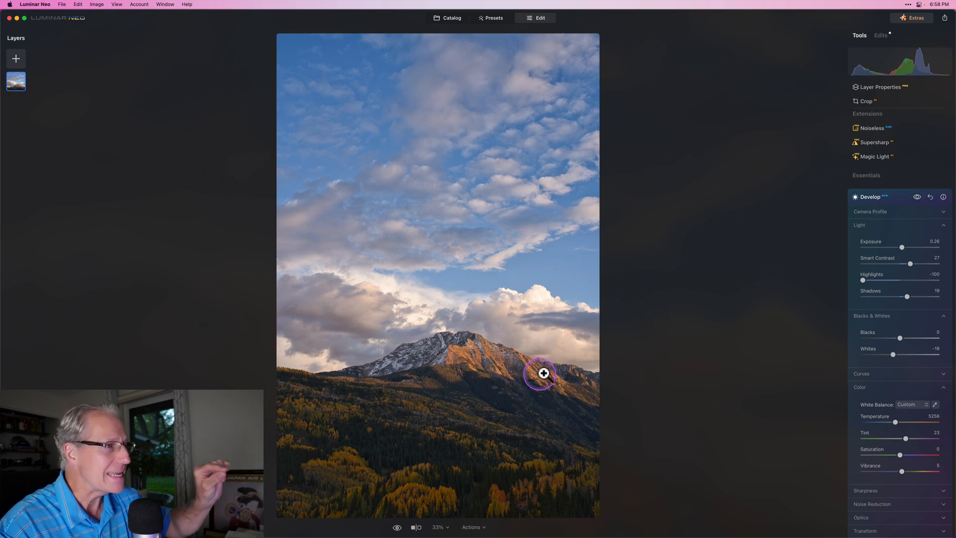
mouse_move(424, 477)
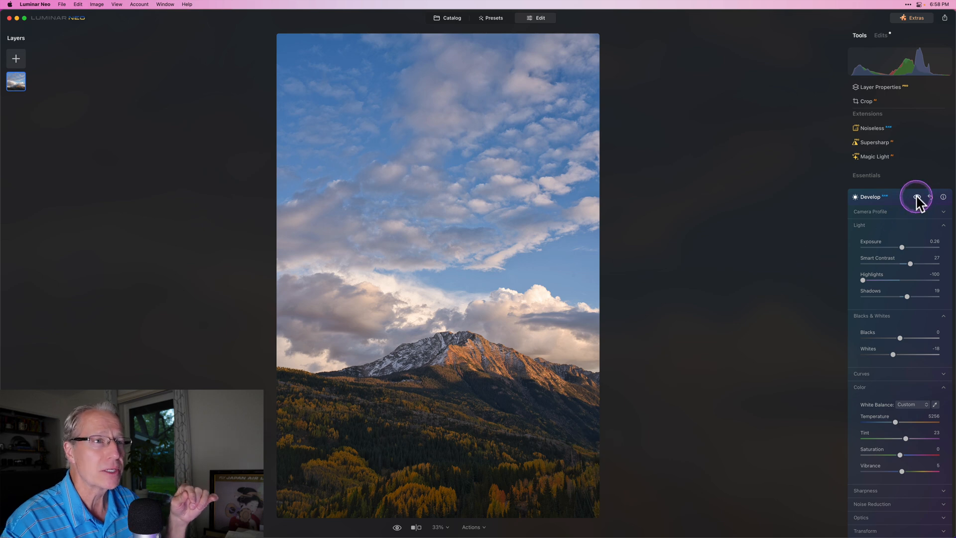
mouse_move(915, 196)
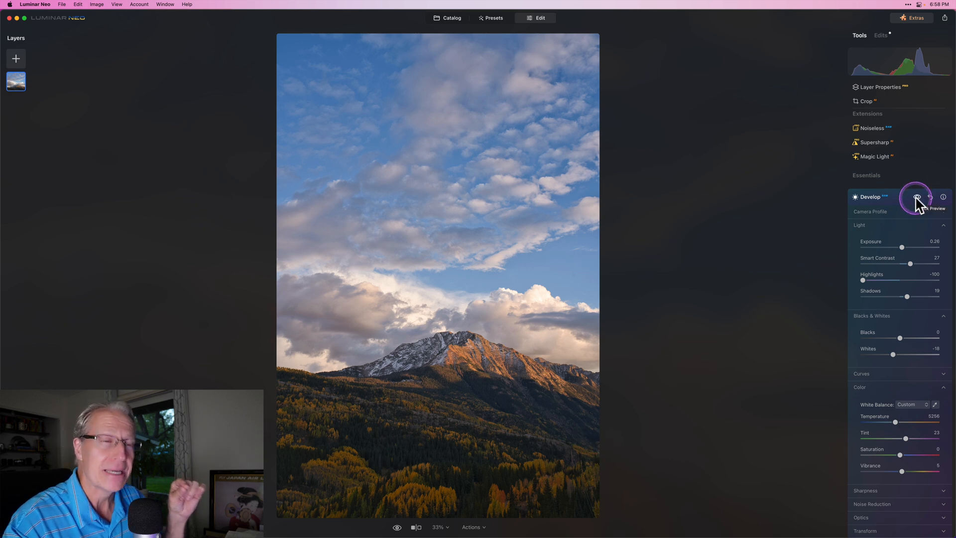
click(916, 196)
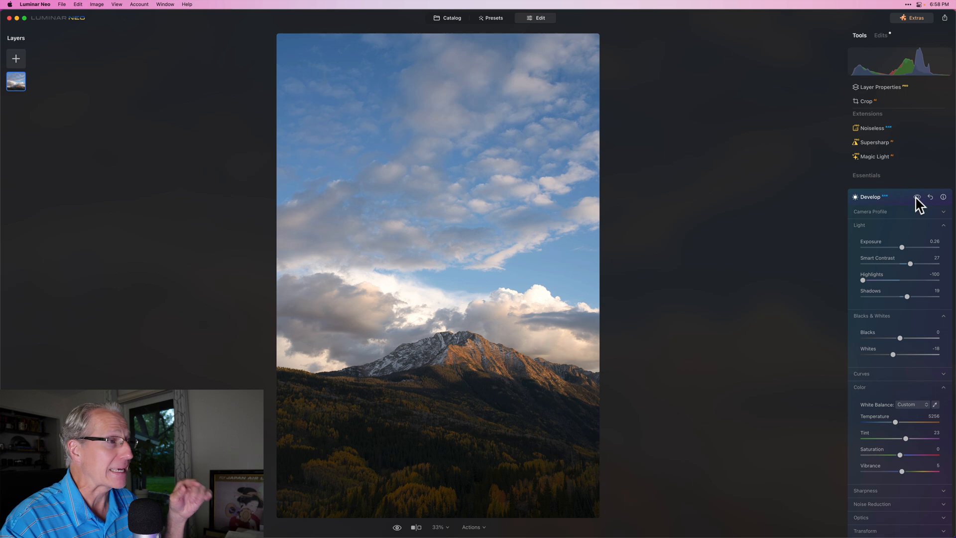
click(918, 197)
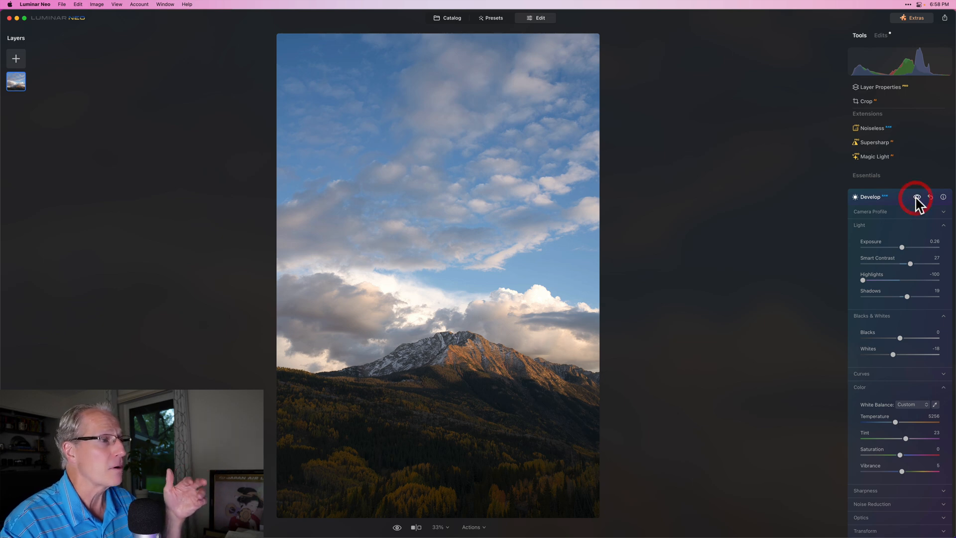
click(927, 197)
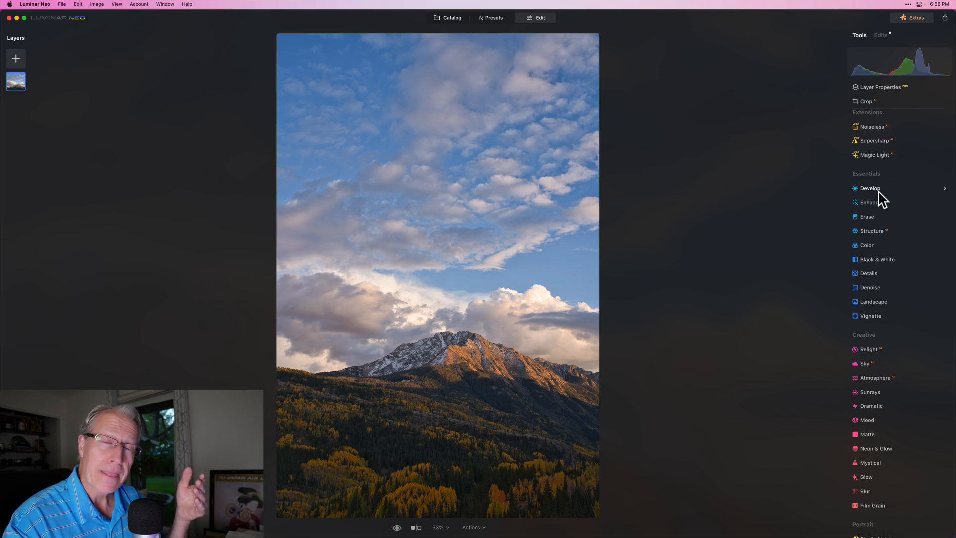
- Add a second Develop instance with all sliders at zero
click(871, 188)
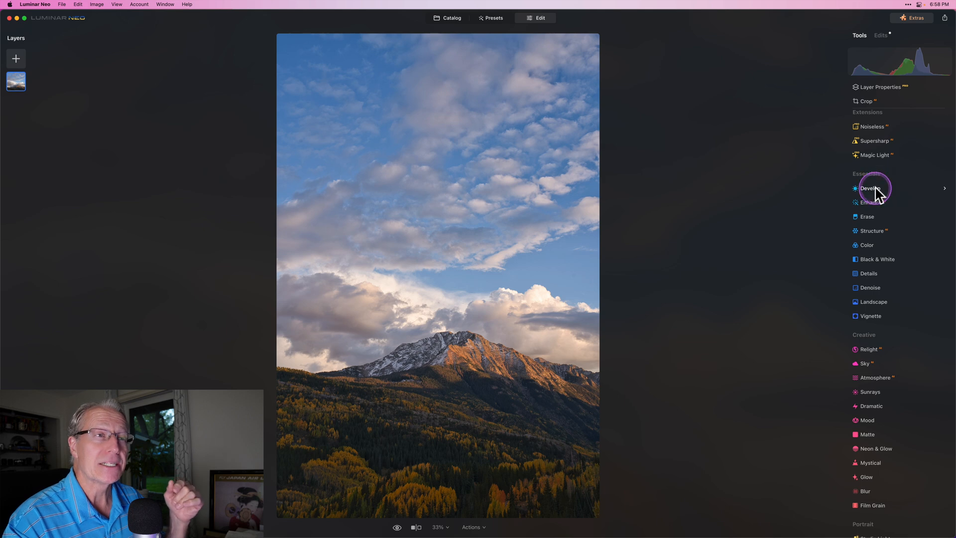
click(871, 188)
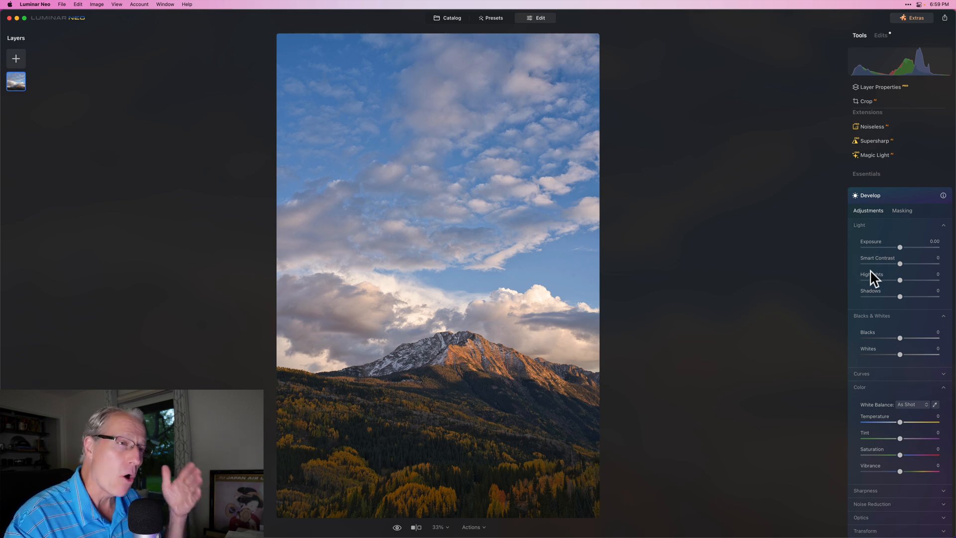
mouse_move(900, 354)
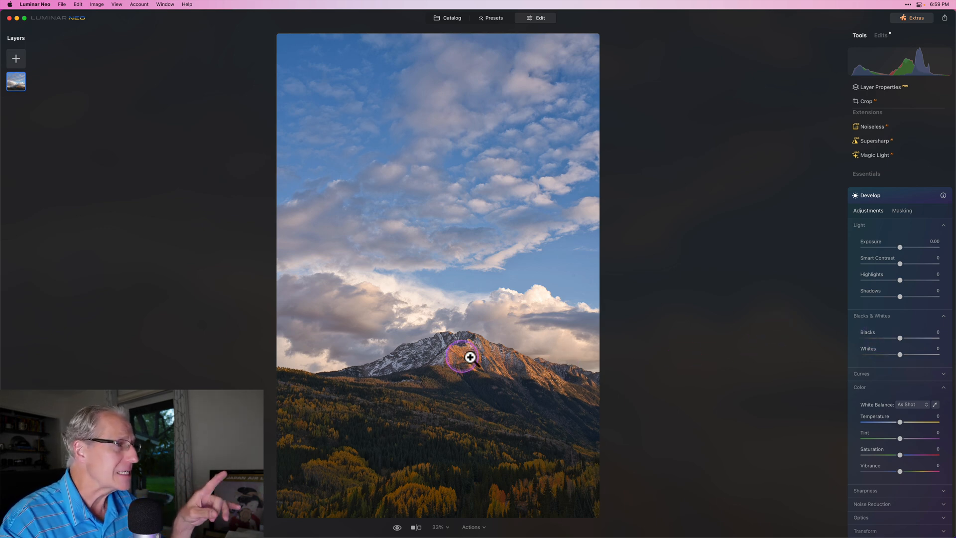
- Switch the second Develop instance to its Masking tab
click(902, 210)
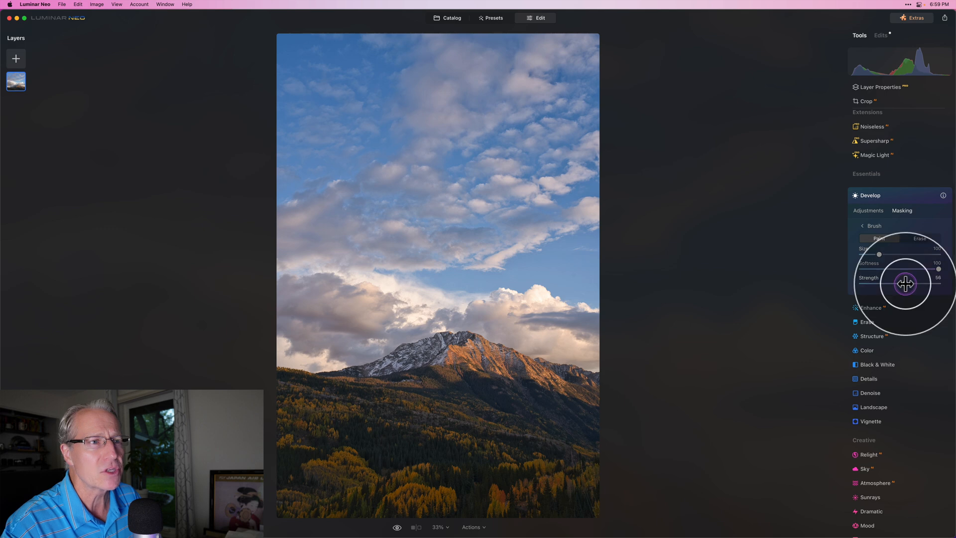
mouse_move(522, 363)
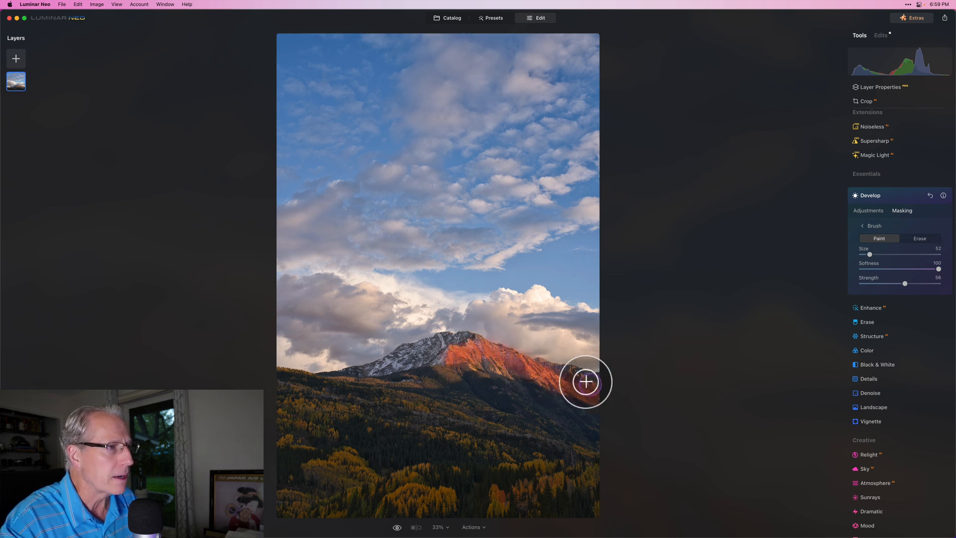
mouse_move(476, 359)
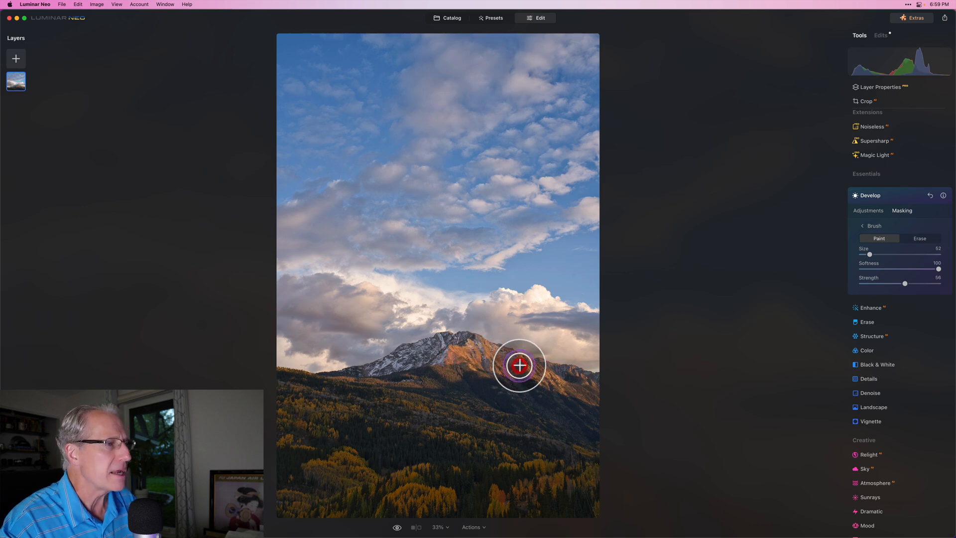
mouse_move(745, 328)
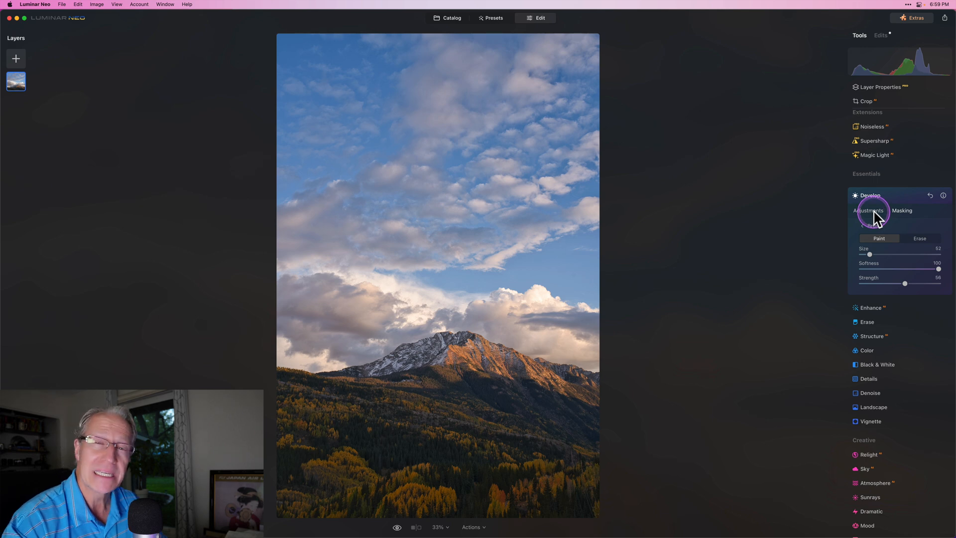
- Return to the masked edit's Adjustments and scroll toward the colour sliders
click(868, 210)
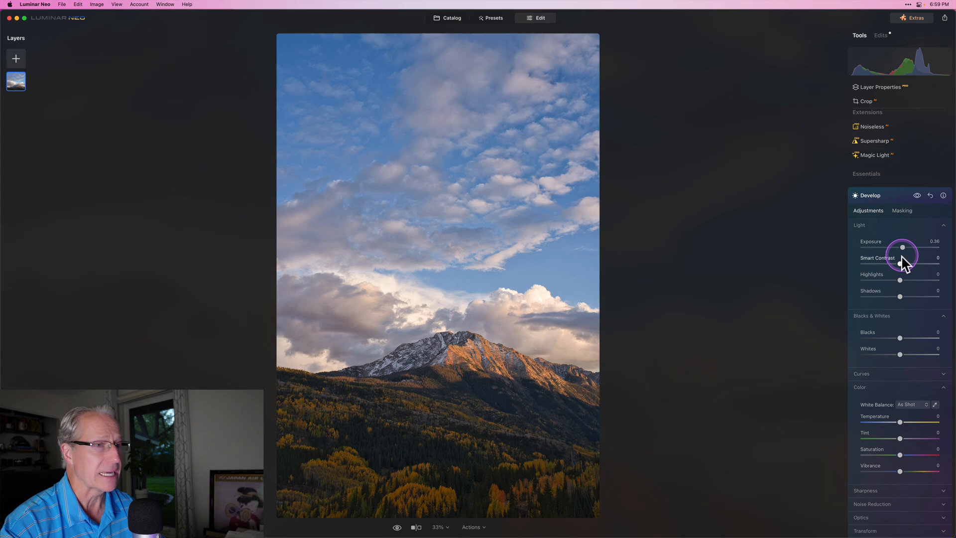
scroll(down, 3)
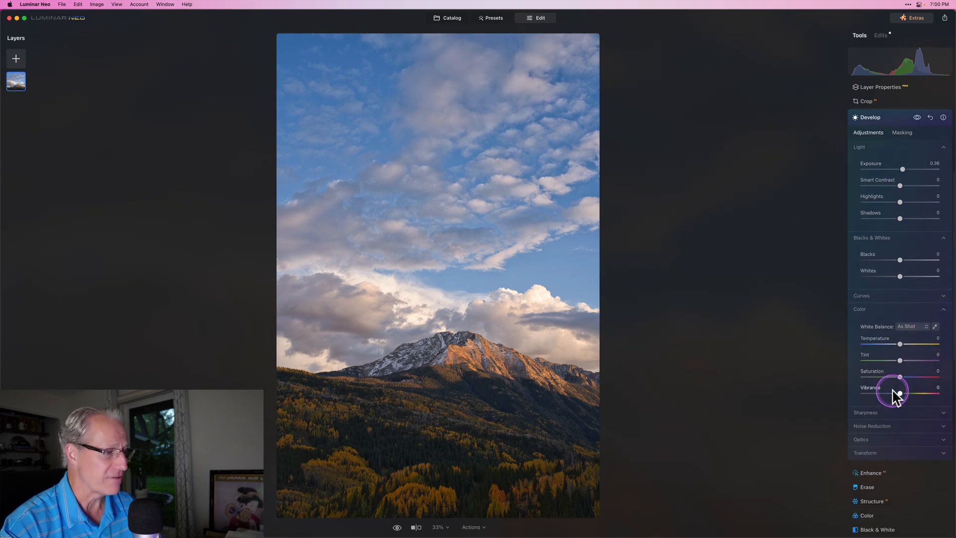
mouse_move(904, 347)
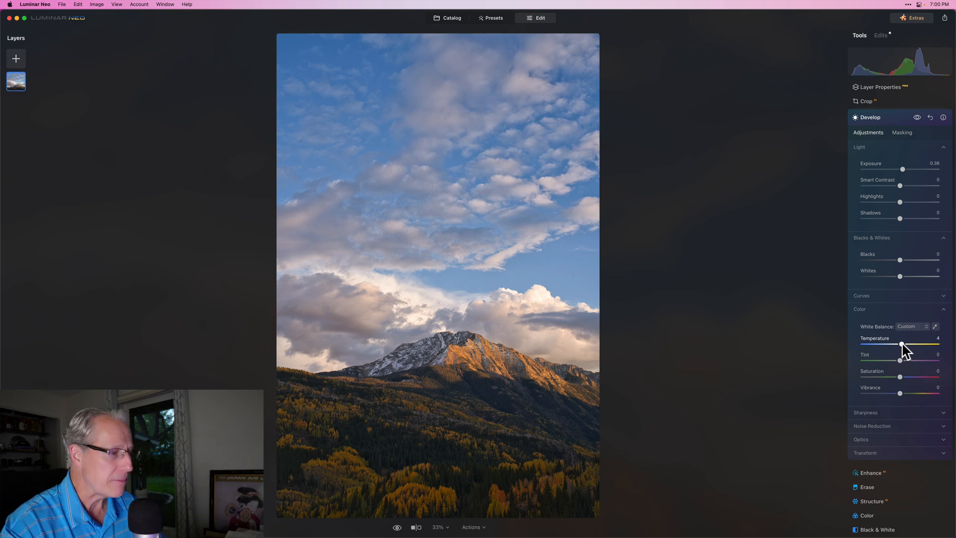
mouse_move(902, 360)
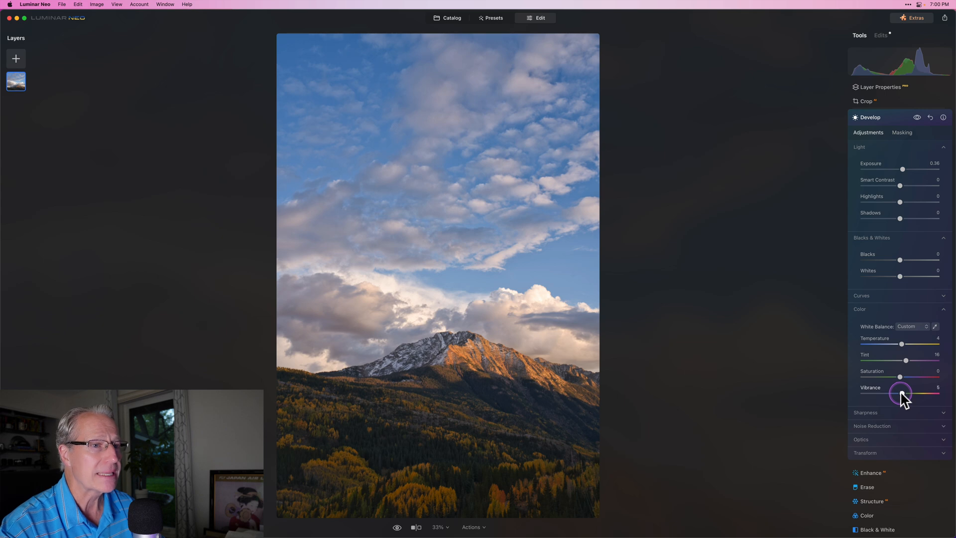
mouse_move(897, 371)
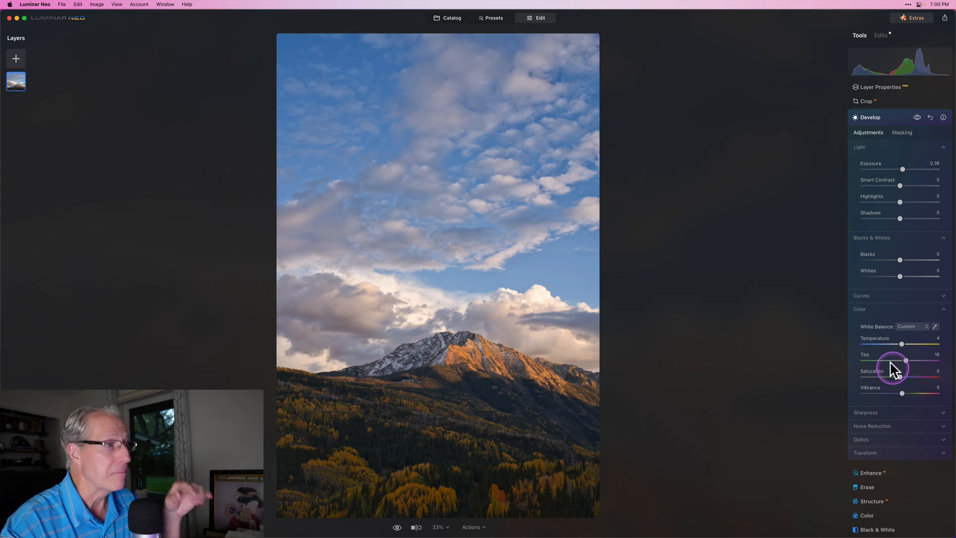
mouse_move(891, 358)
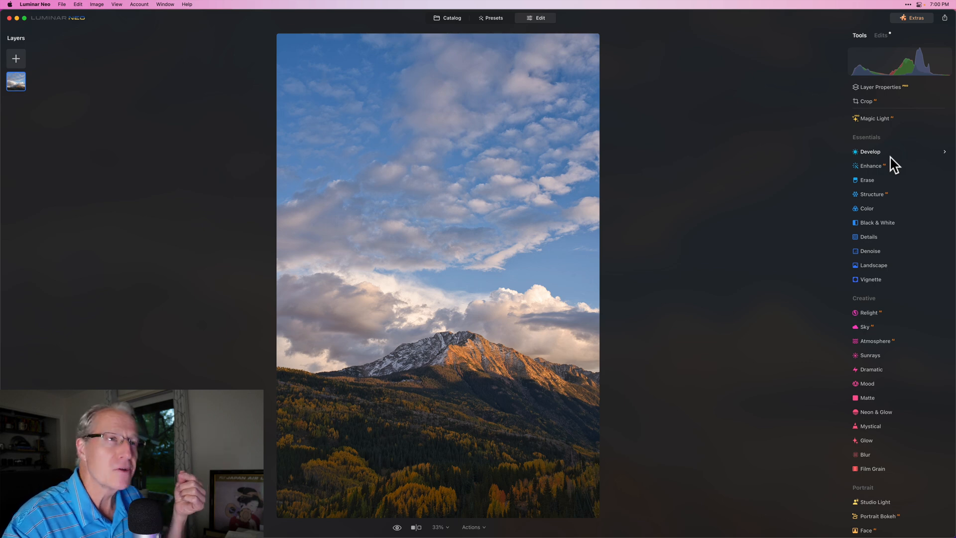
- Add a third Develop instance and pick the Masking Brush for the lower forest
click(868, 151)
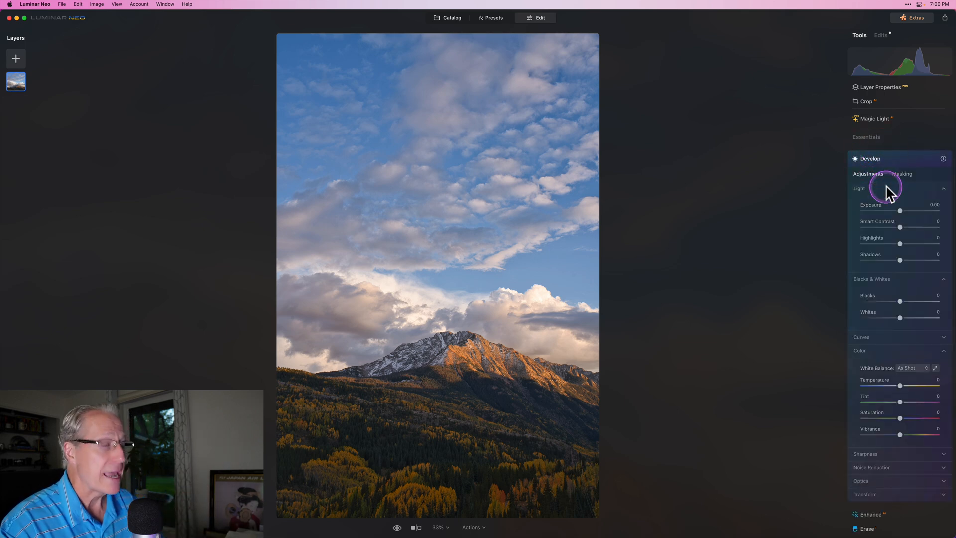
click(901, 174)
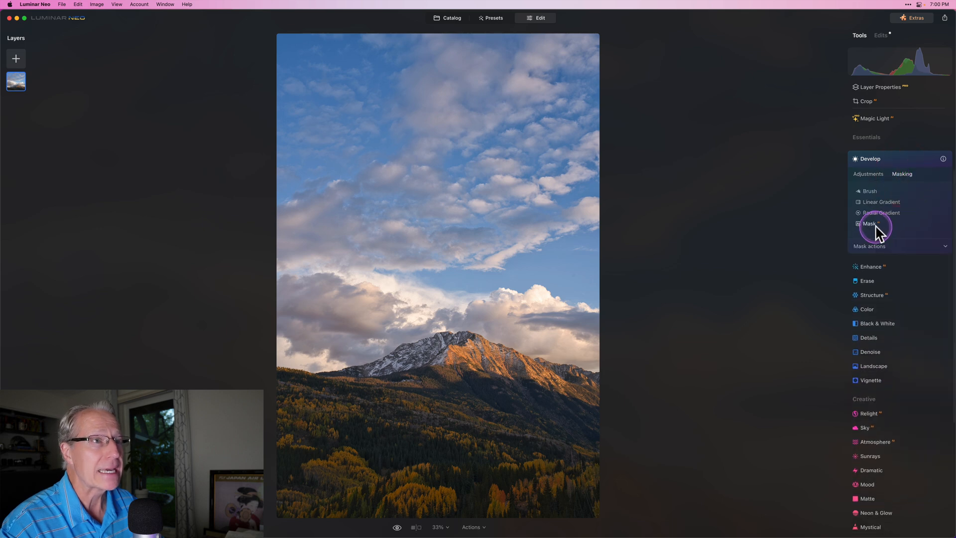
click(869, 190)
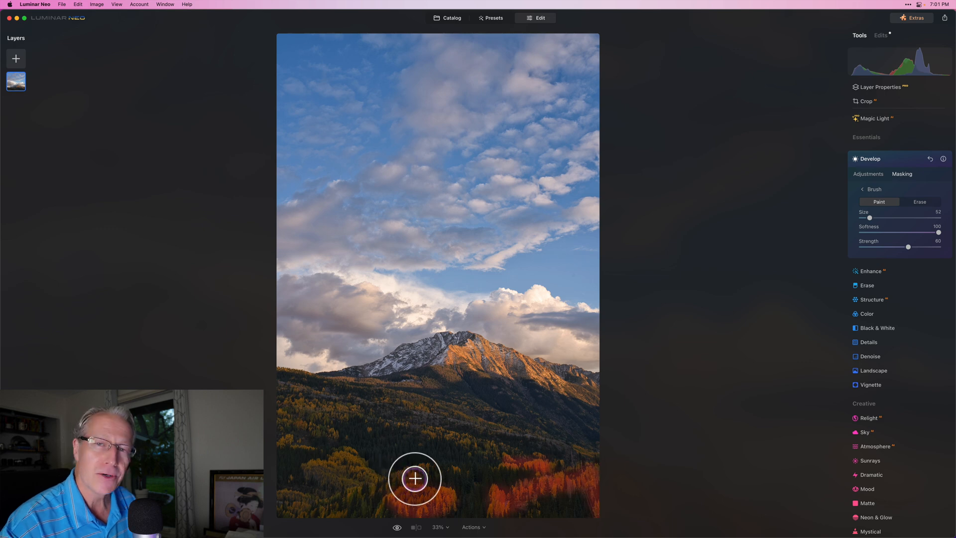
mouse_move(402, 475)
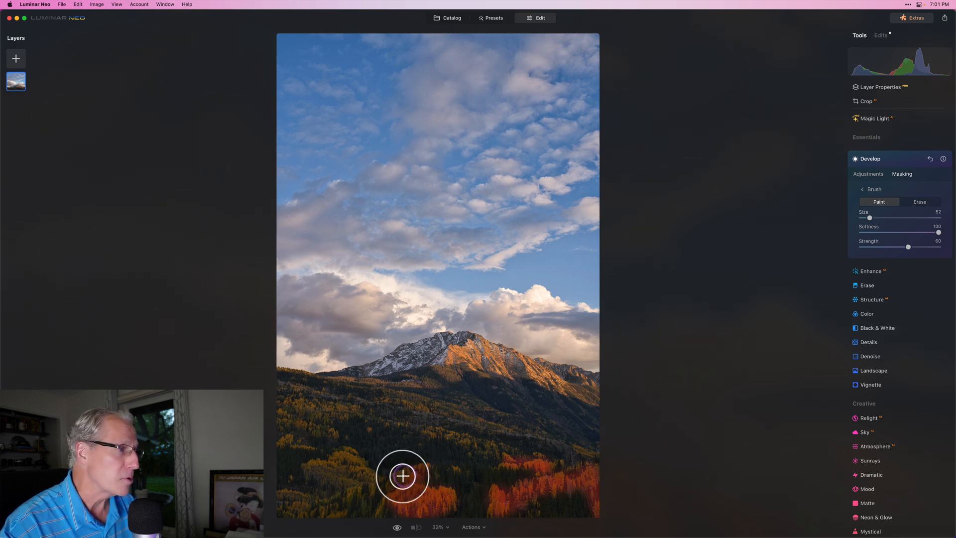
mouse_move(347, 457)
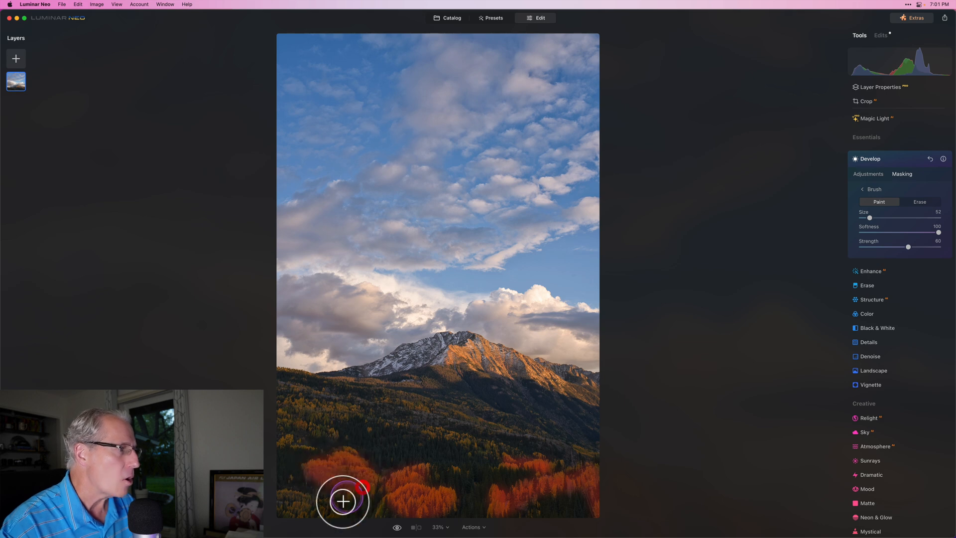
mouse_move(286, 517)
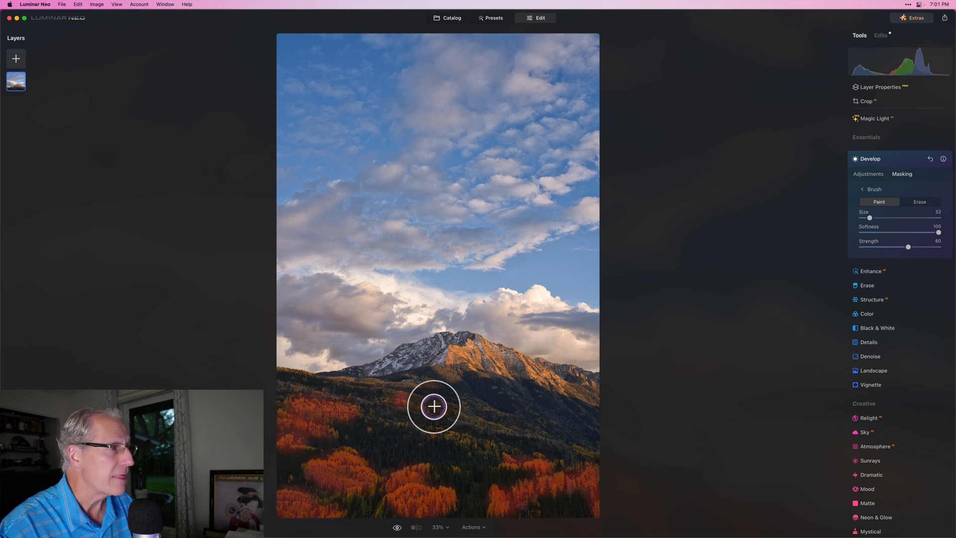
mouse_move(444, 434)
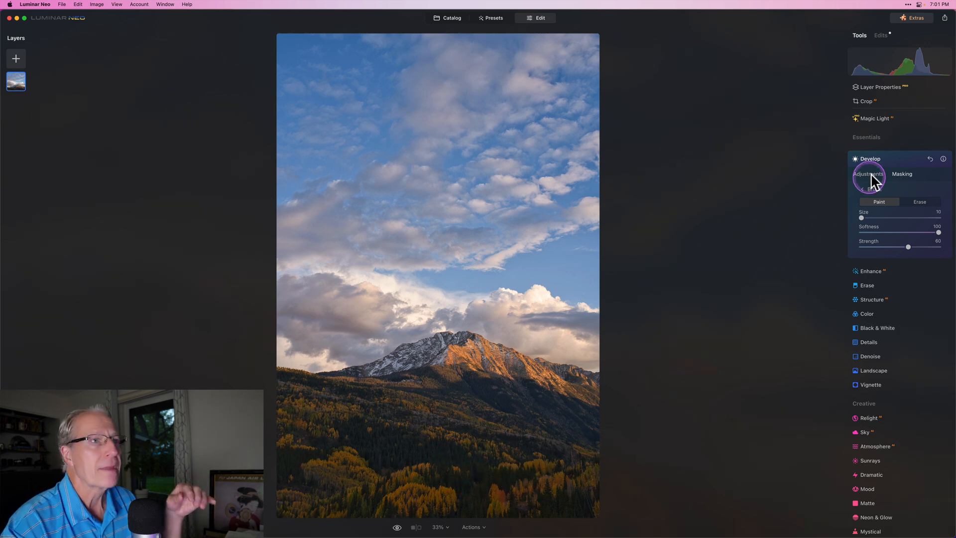
- Return to the Adjustments tab for the painted forest mask
click(867, 174)
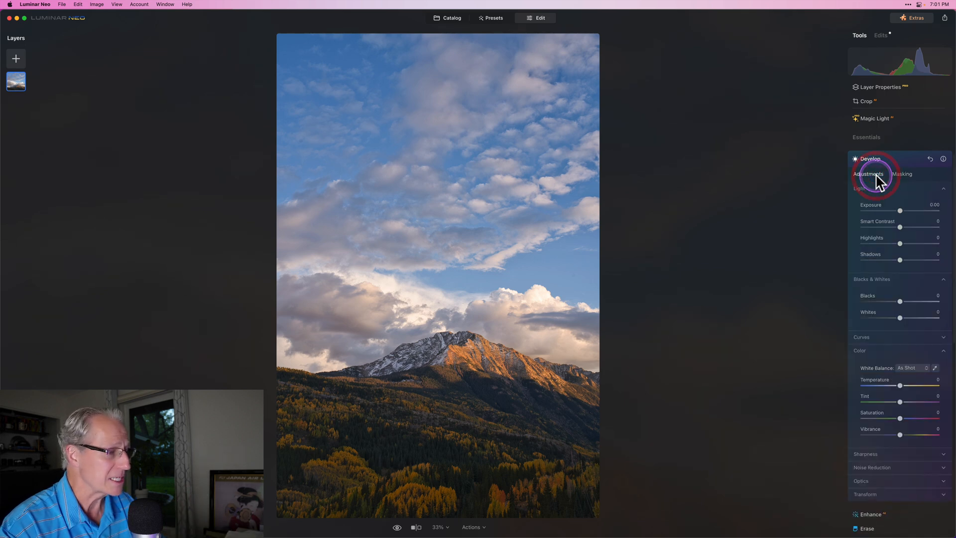
mouse_move(899, 210)
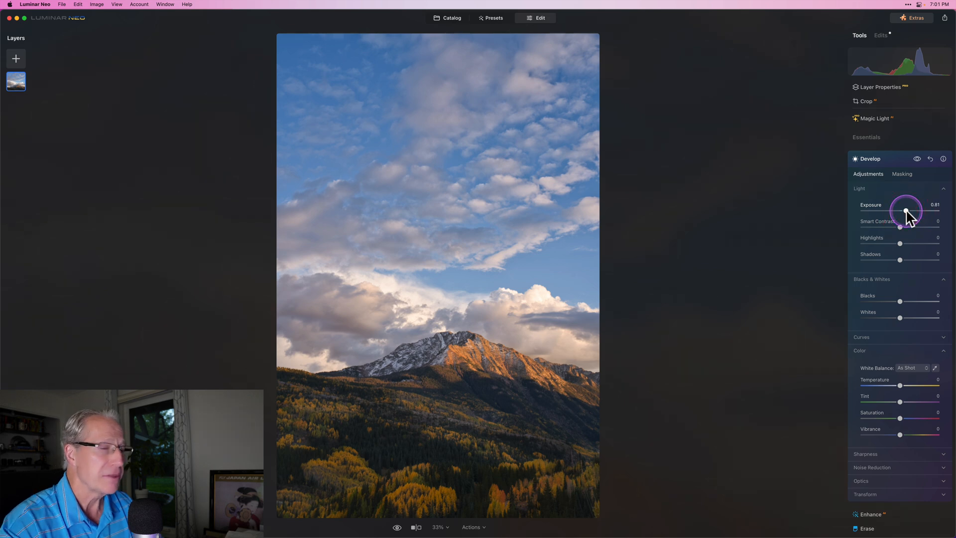
mouse_move(907, 260)
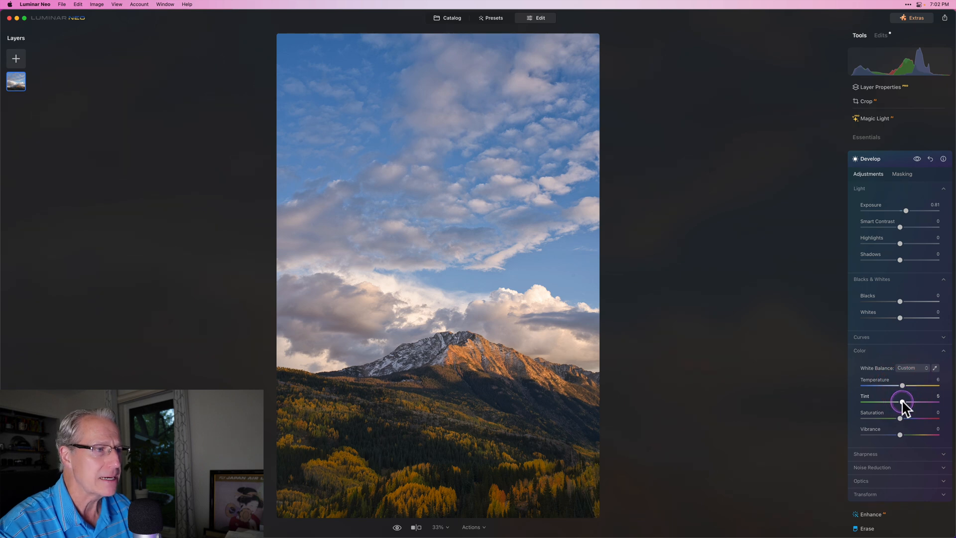
mouse_move(902, 442)
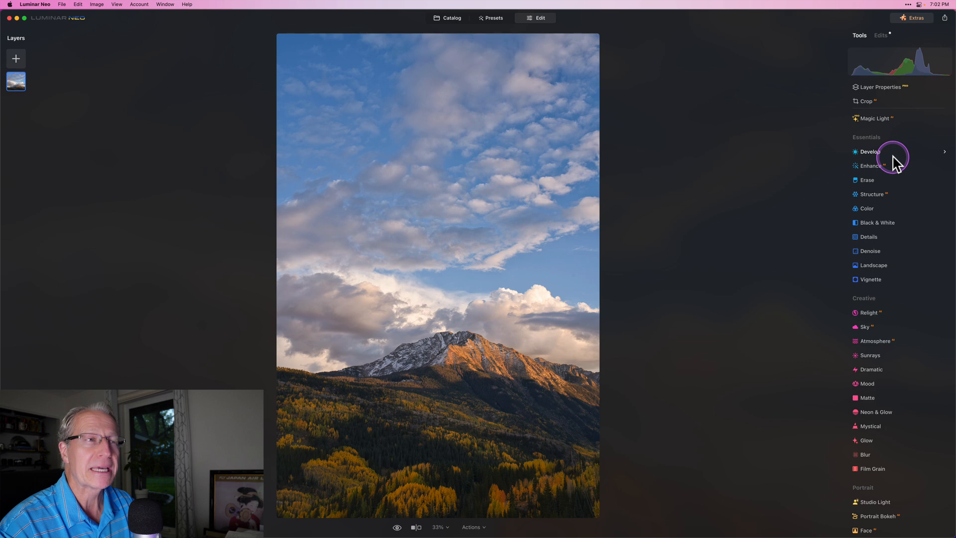
- Add a fourth Develop instance and choose the Masking Brush for forest and hillside
click(870, 151)
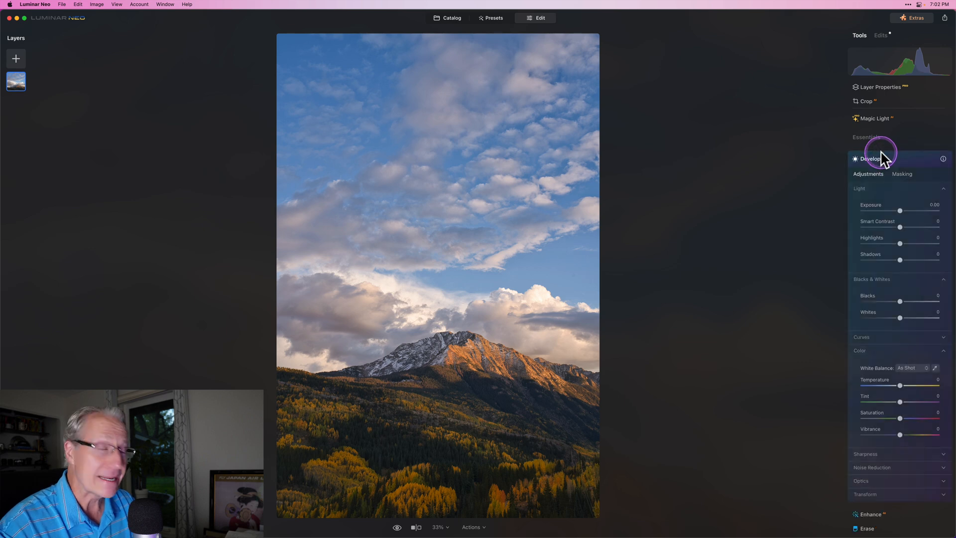
mouse_move(882, 154)
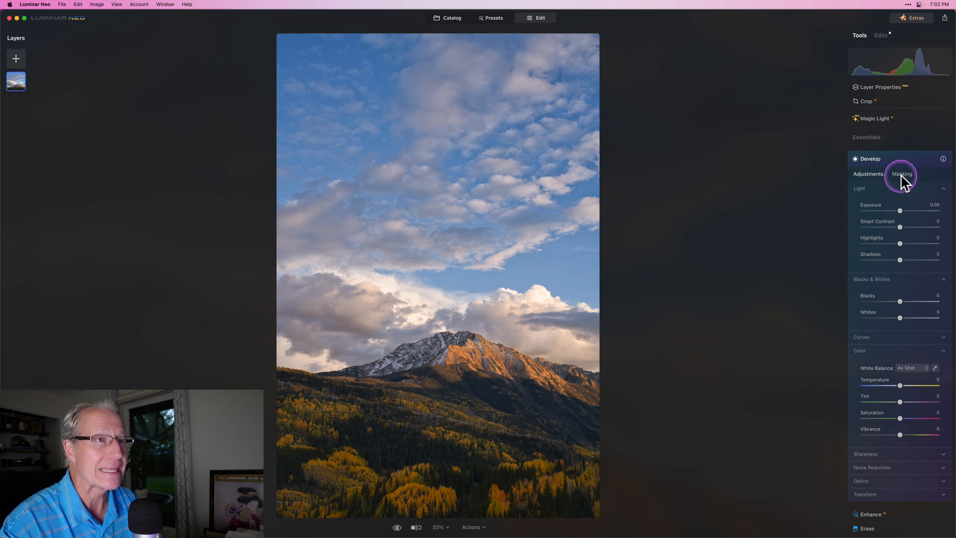
click(901, 174)
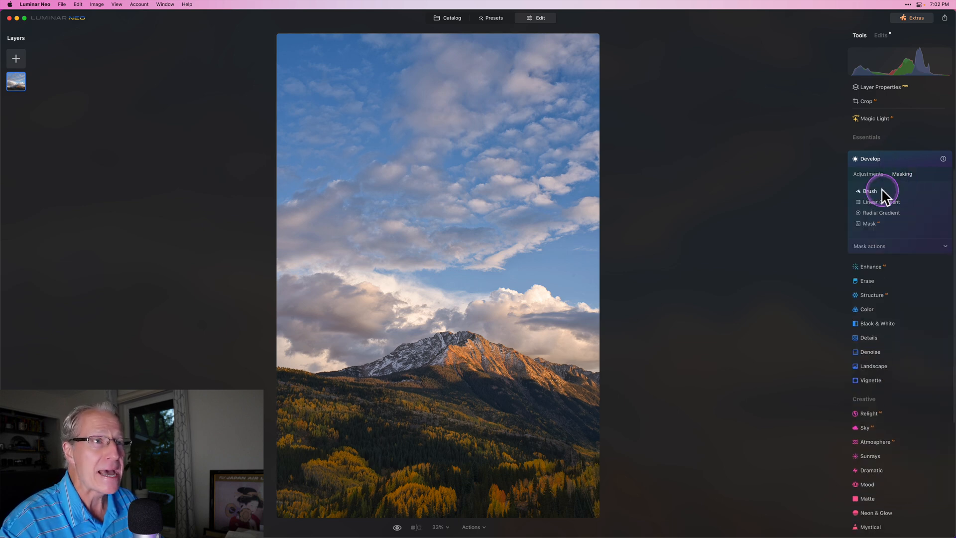
click(869, 190)
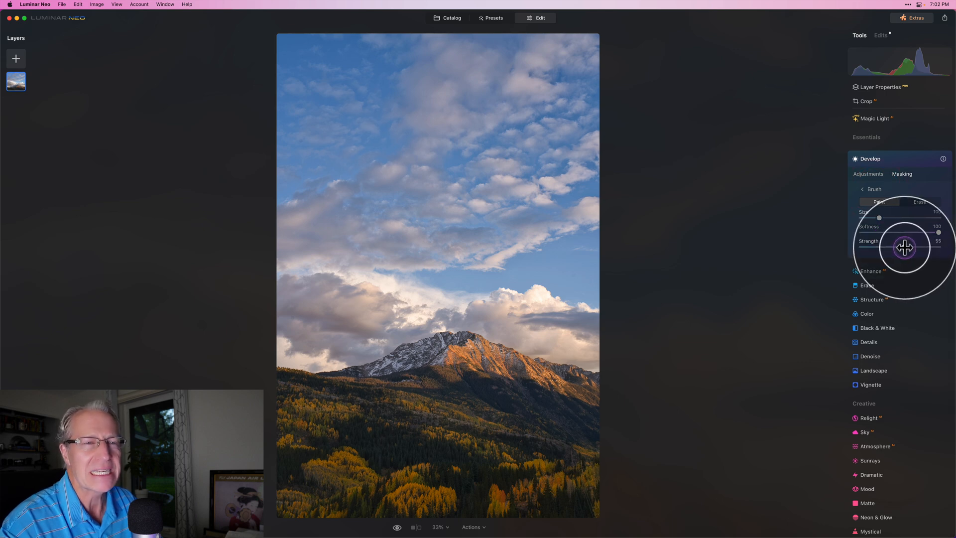
mouse_move(554, 358)
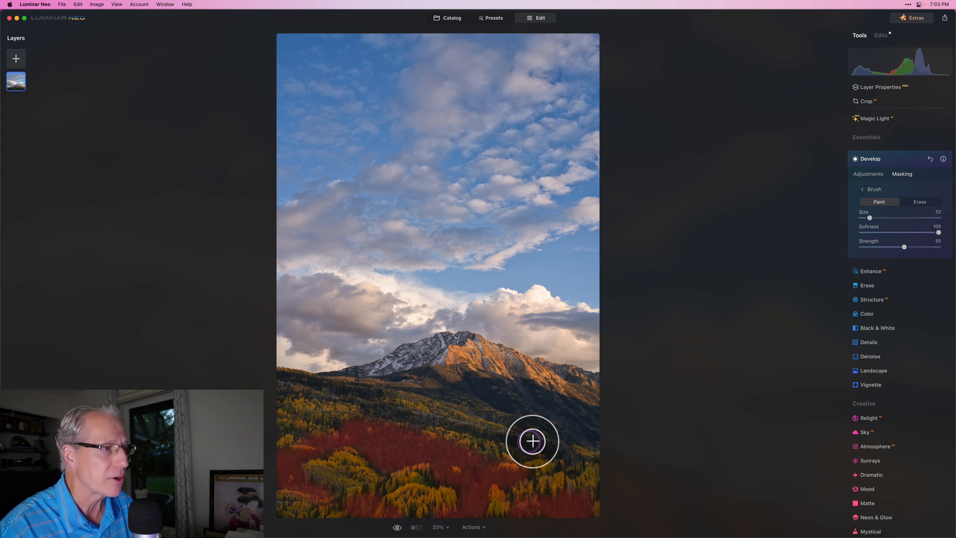
mouse_move(473, 426)
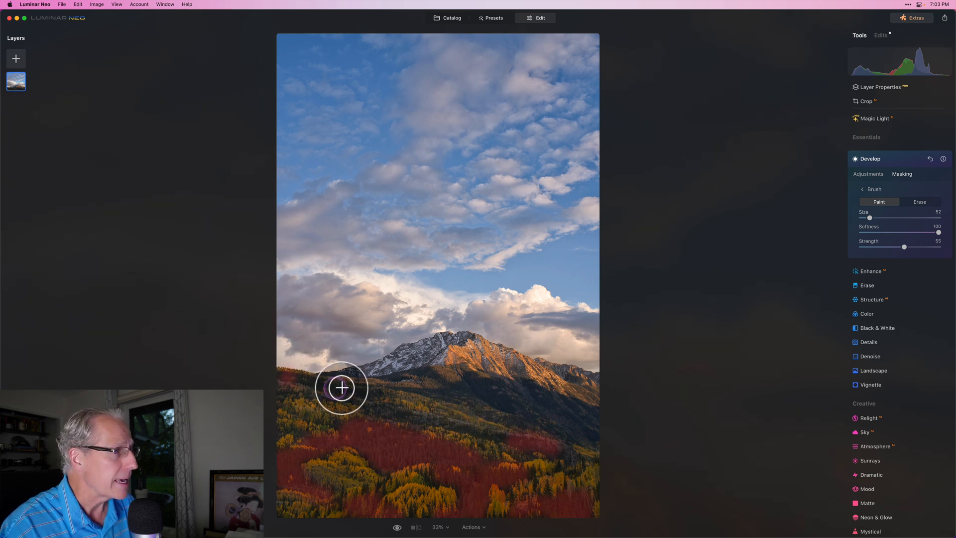
mouse_move(415, 415)
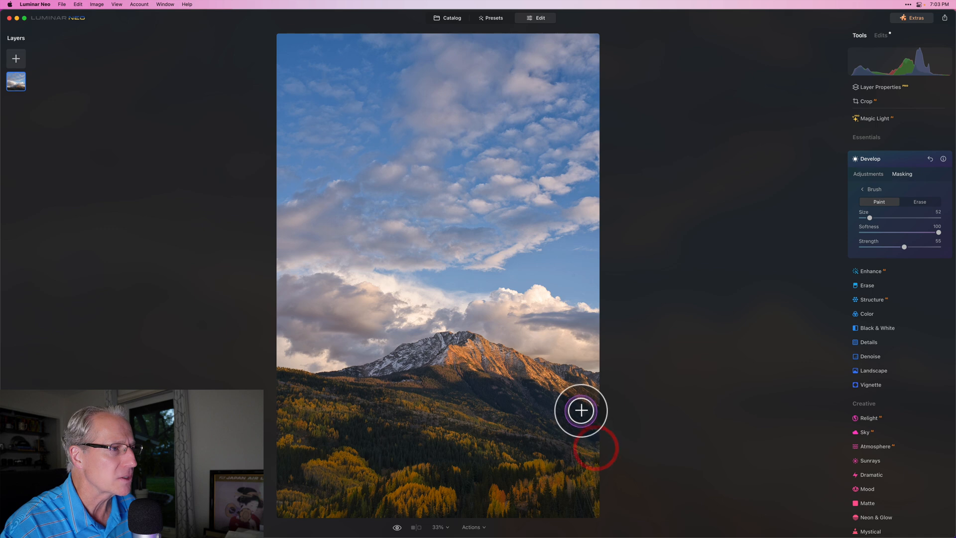
mouse_move(593, 419)
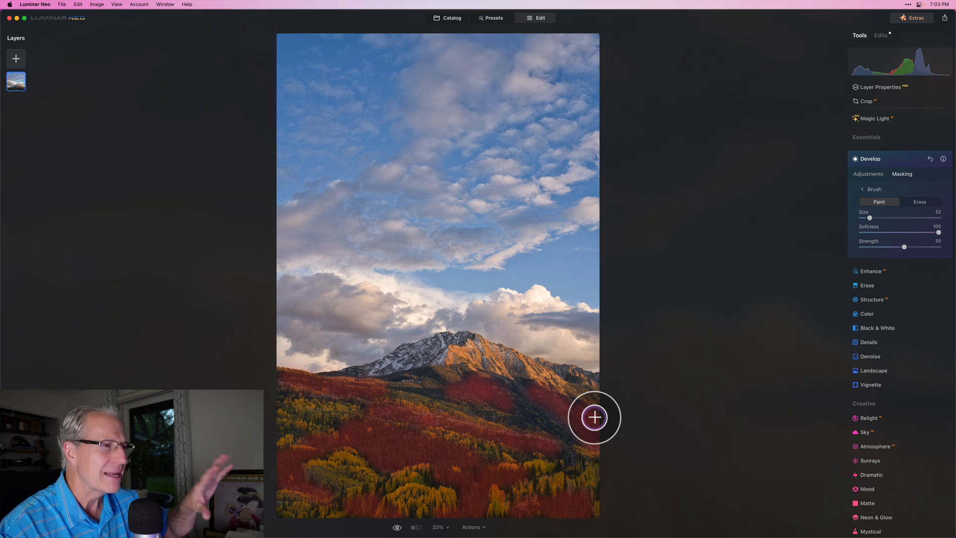
mouse_move(554, 426)
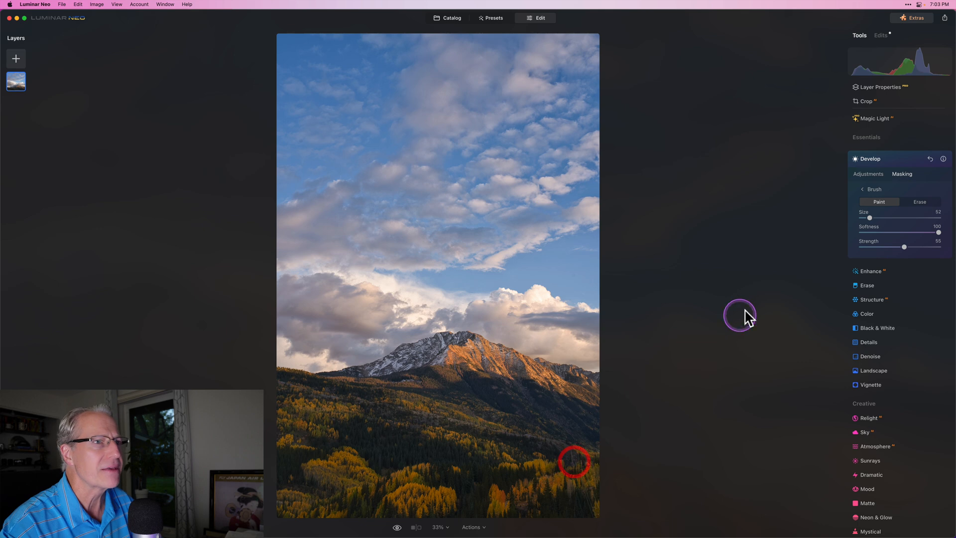
- Switch the hillside mask's Develop instance to its Adjustments tab
click(868, 174)
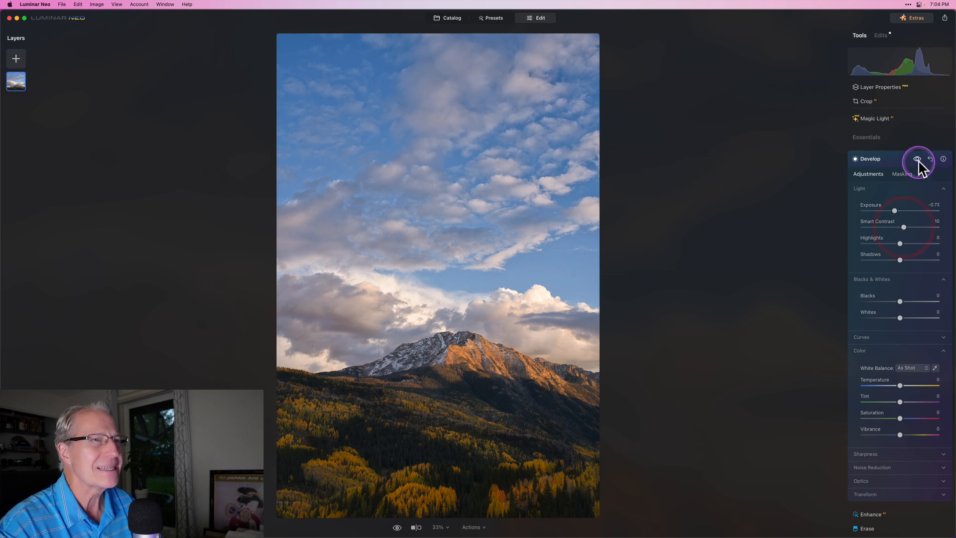
mouse_move(919, 159)
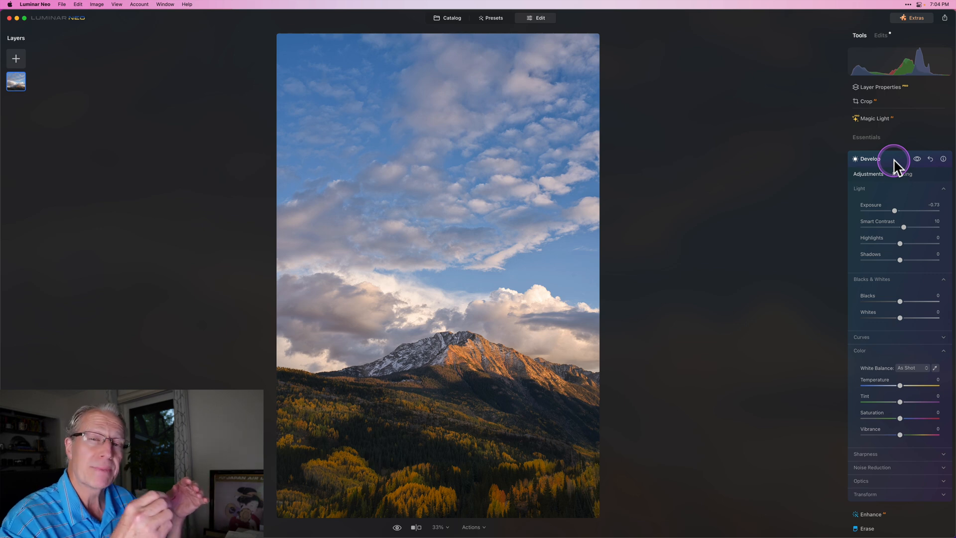
mouse_move(895, 165)
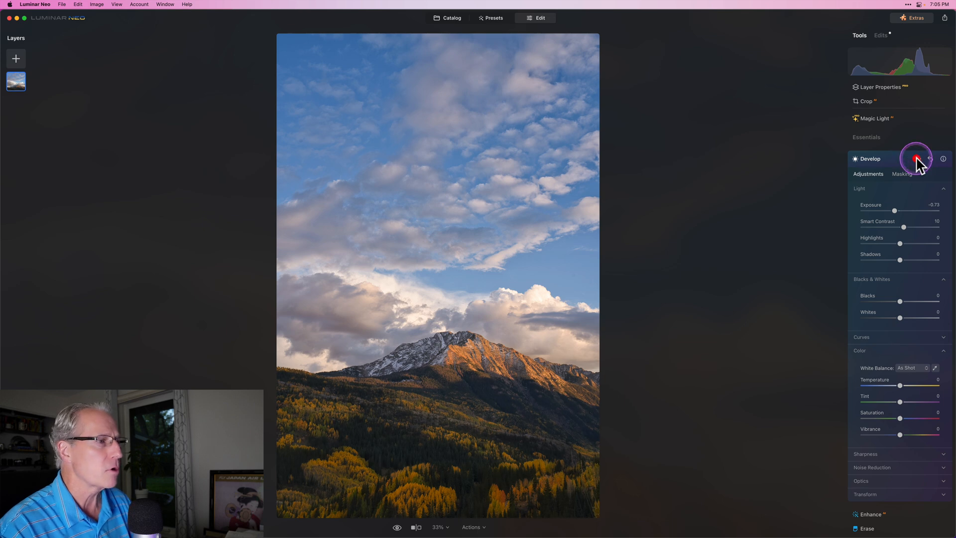
mouse_move(895, 163)
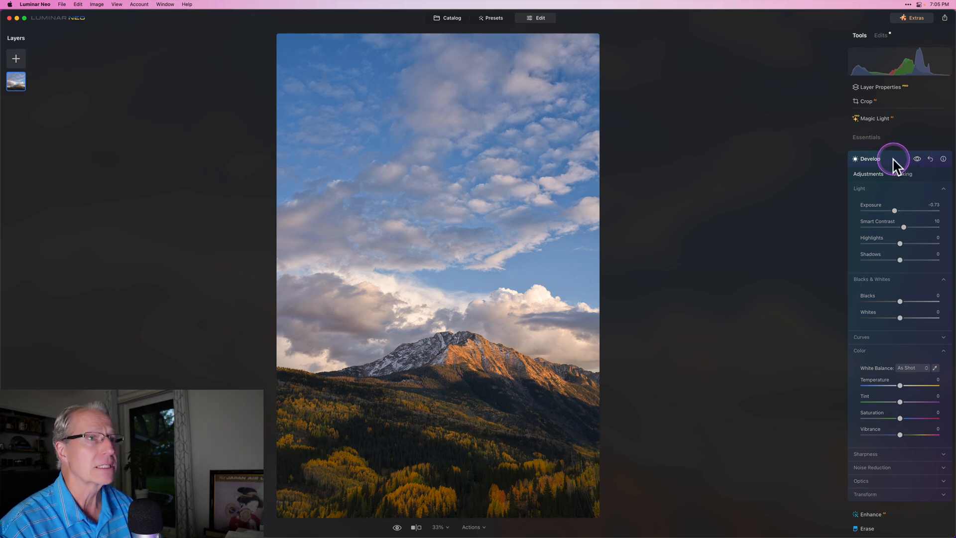
- Close the previous Develop tool, open a fifth instance and show its Masking options
click(865, 158)
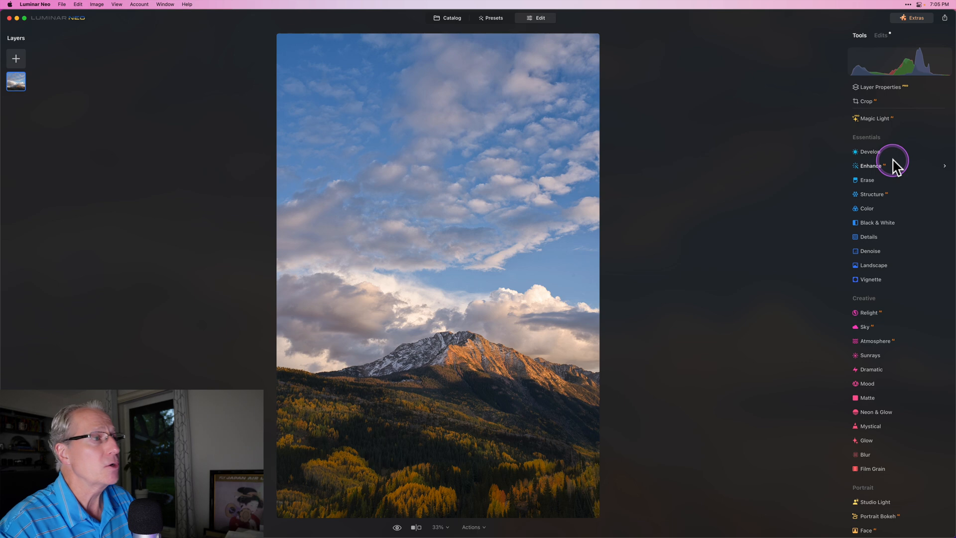
mouse_move(871, 152)
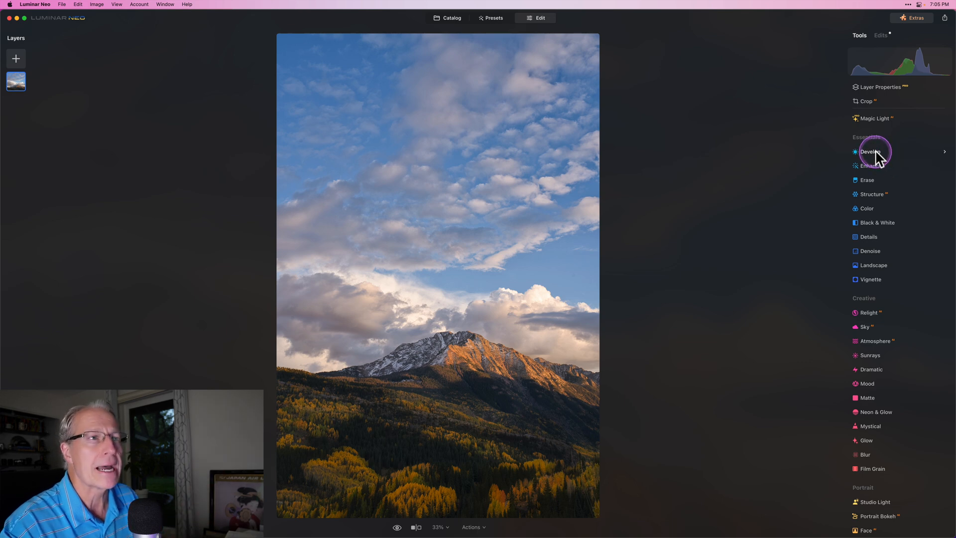
click(871, 151)
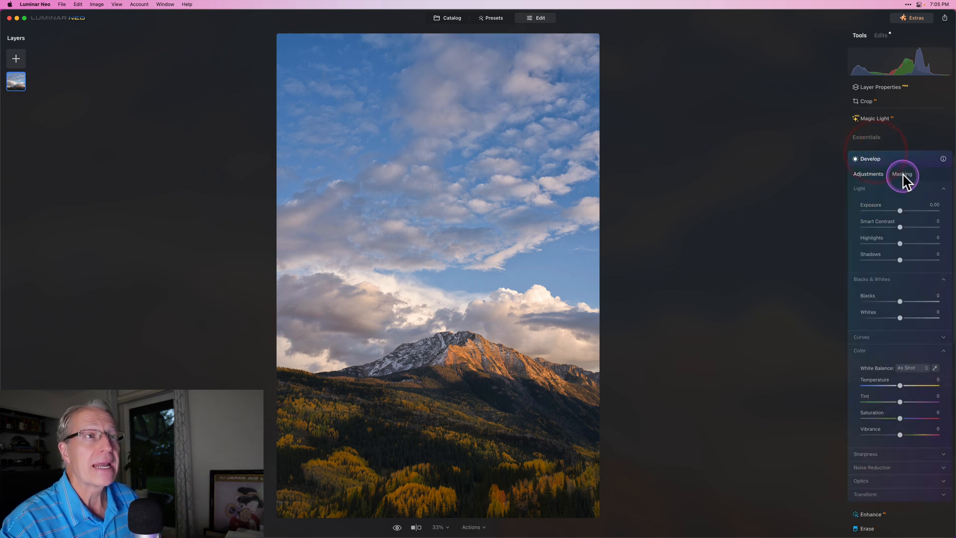
click(902, 174)
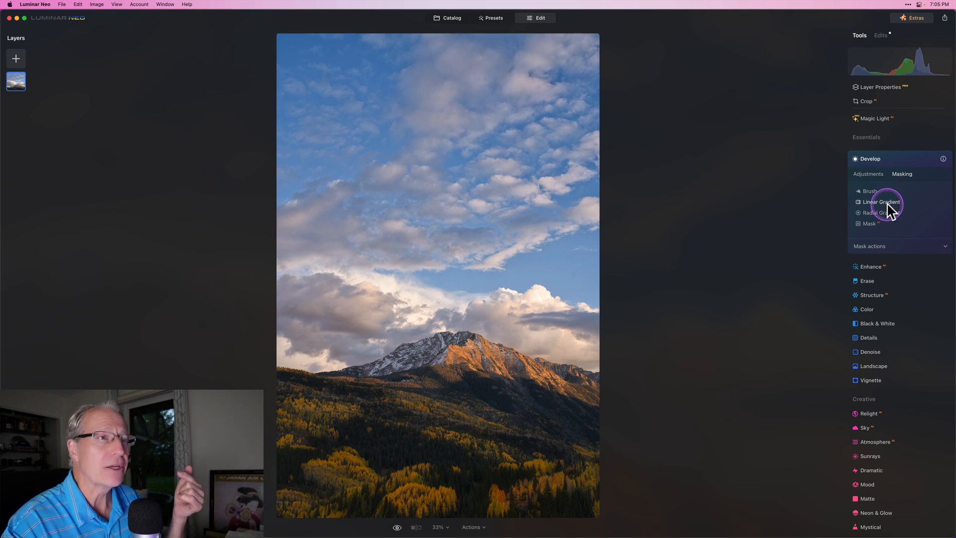
- Mask the fifth Develop adjustment with a linear gradient over the sky, fading above the mountain
click(880, 201)
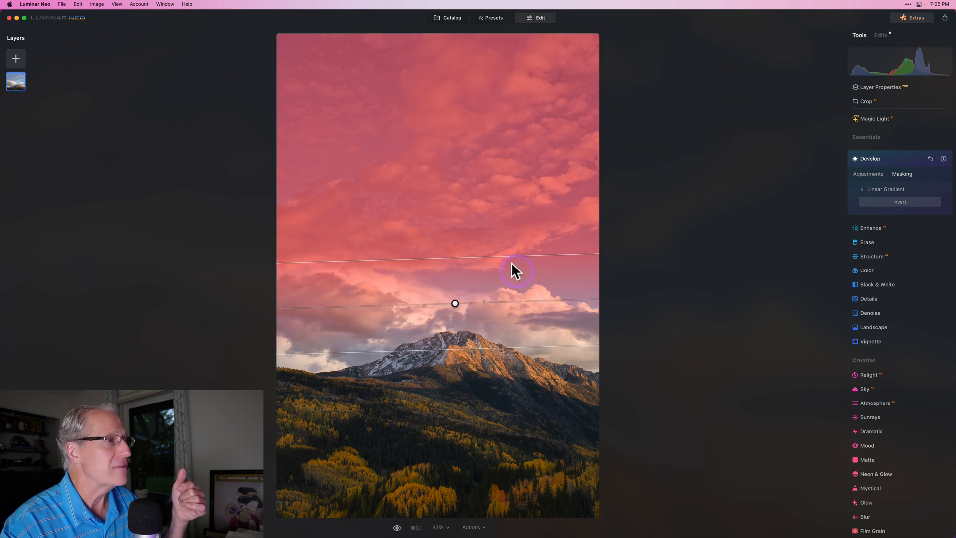
mouse_move(491, 157)
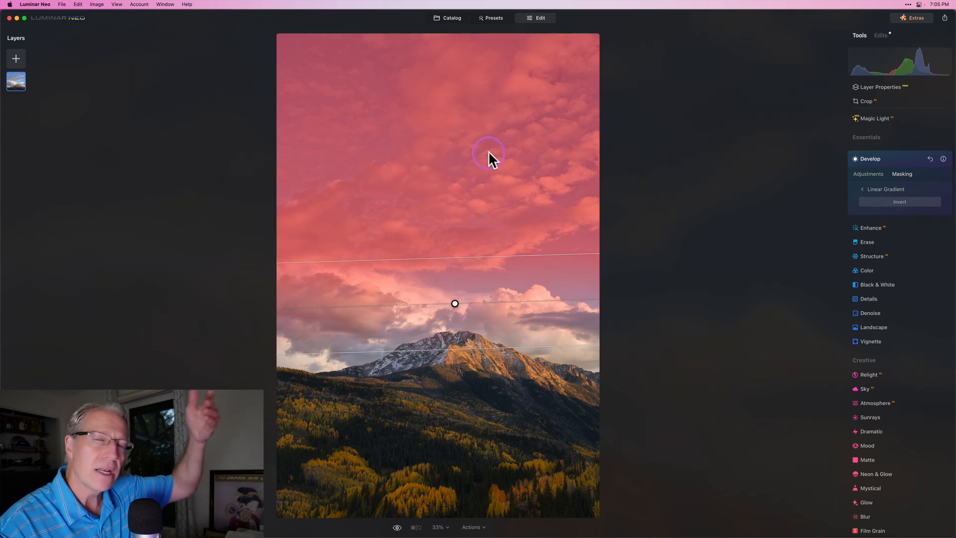
mouse_move(500, 192)
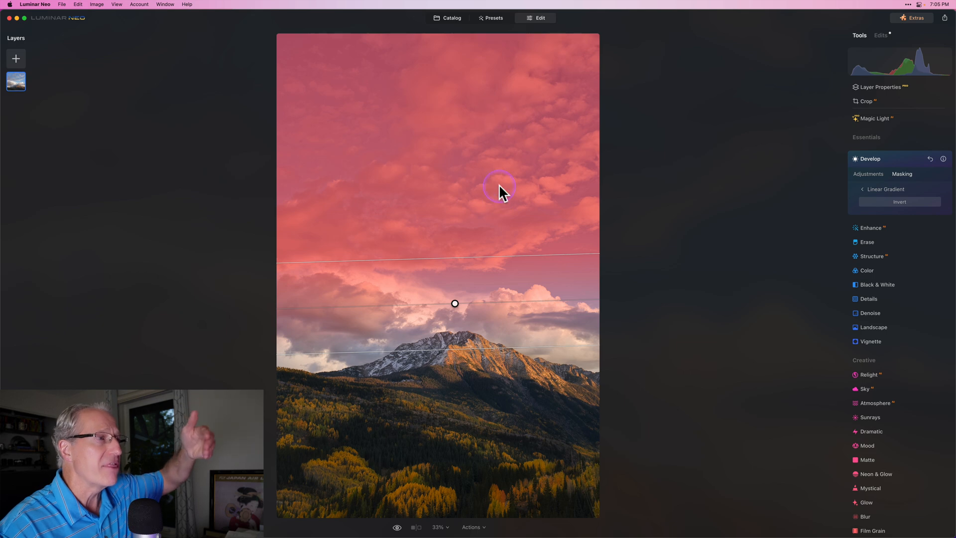
mouse_move(515, 255)
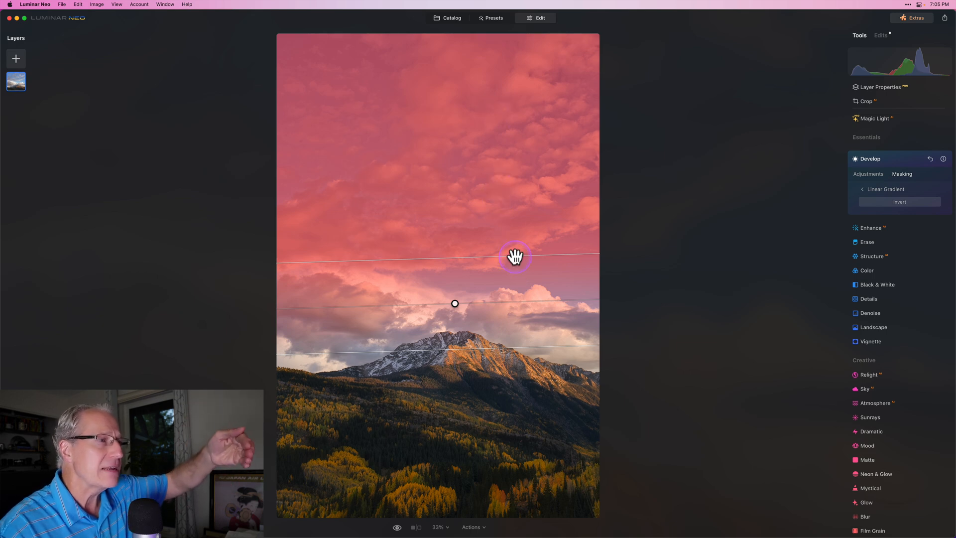
mouse_move(483, 352)
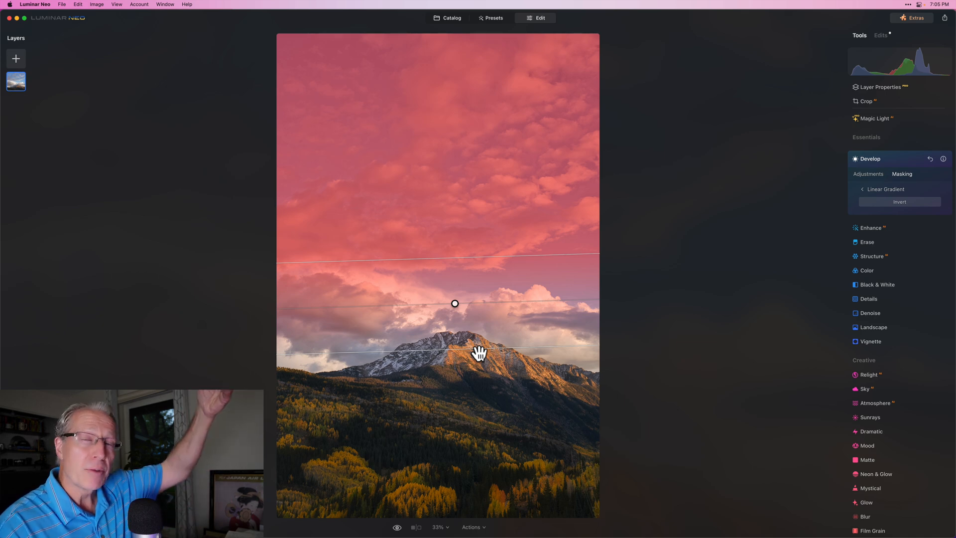
mouse_move(521, 262)
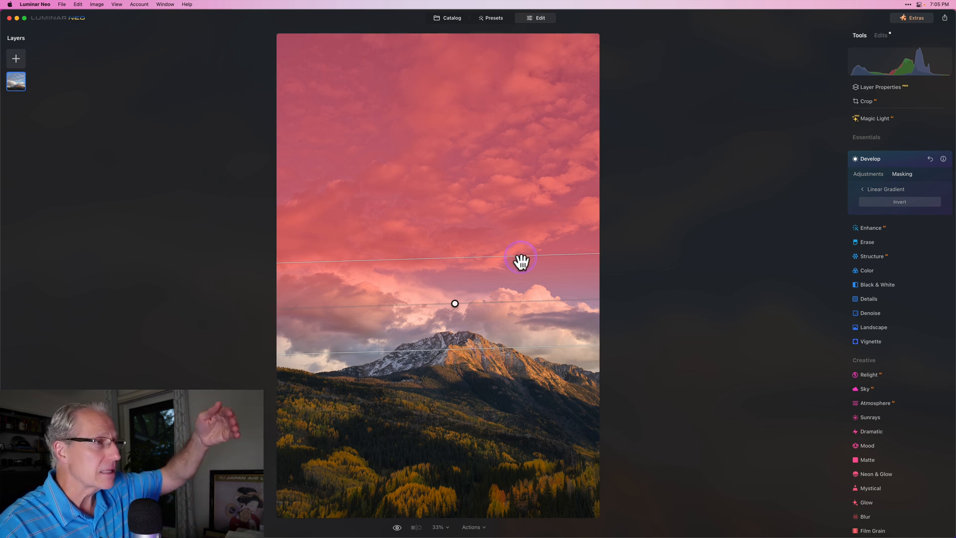
mouse_move(523, 343)
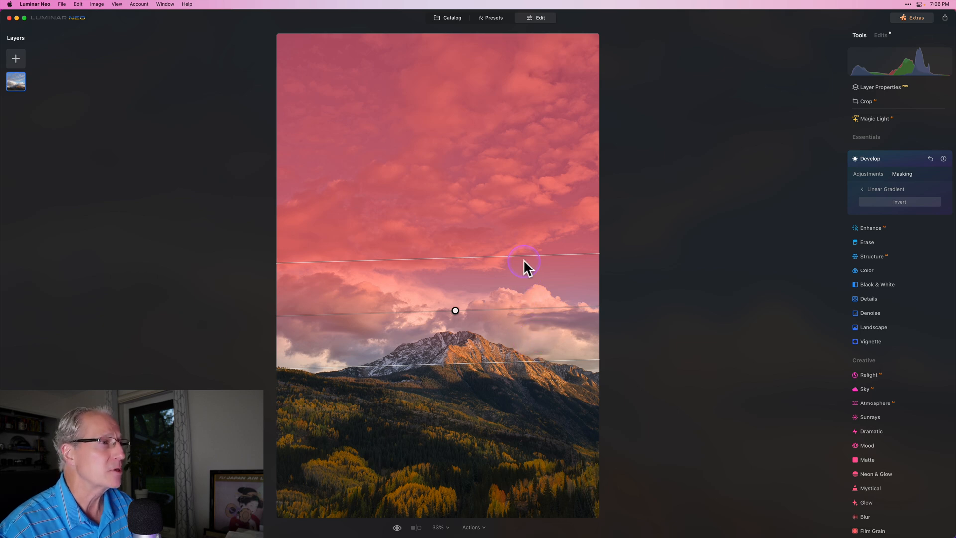
mouse_move(524, 305)
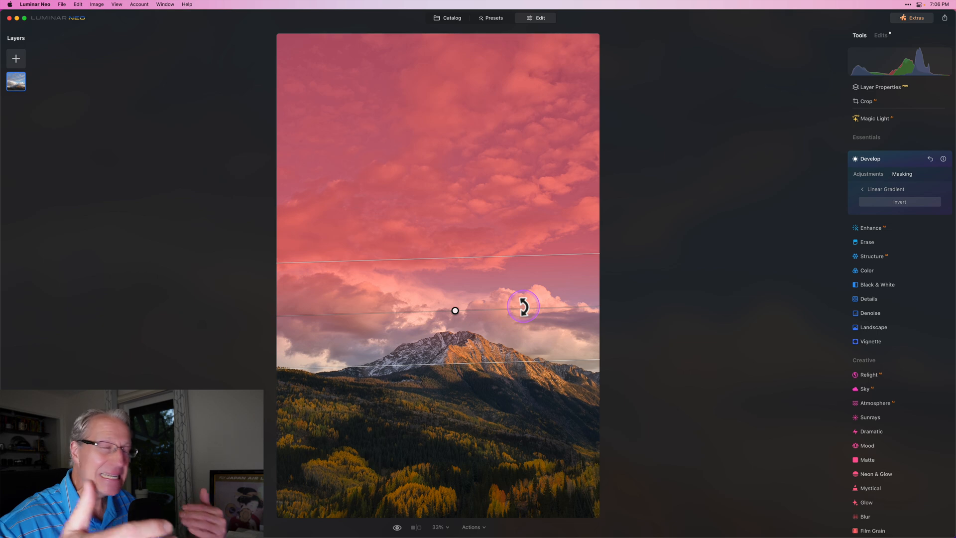
mouse_move(522, 305)
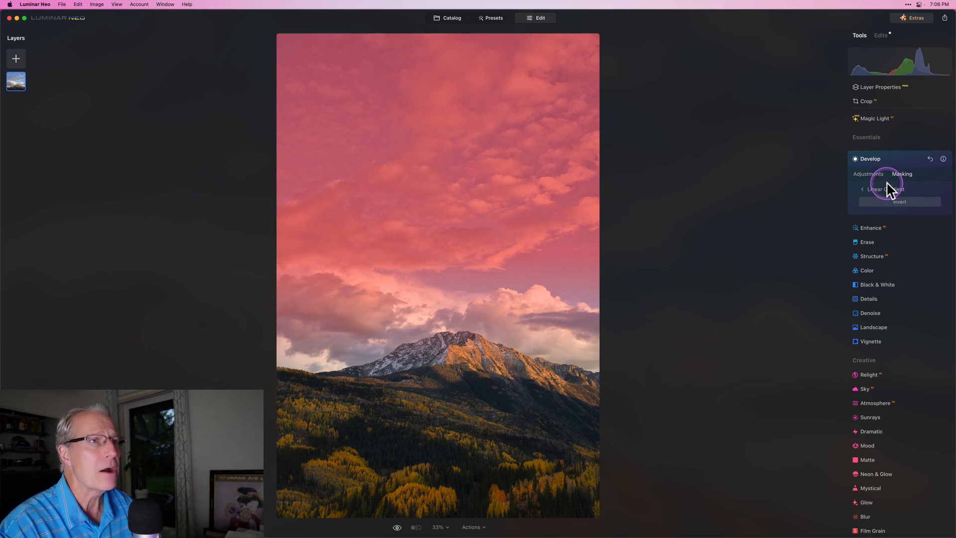
- Return to the sky adjustment's settings to set Exposure 0.07, Temperature 3, Tint 24, Vibrance 10
click(868, 174)
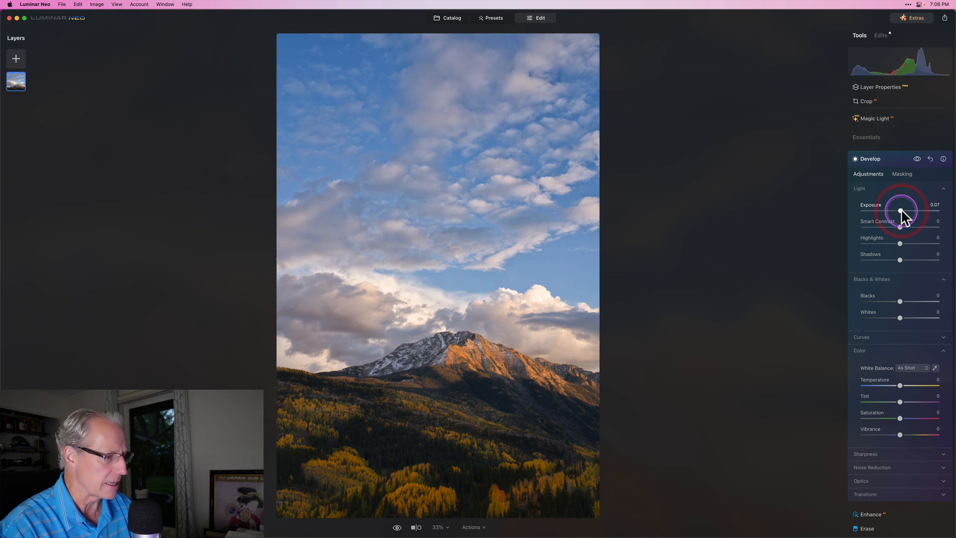
mouse_move(900, 386)
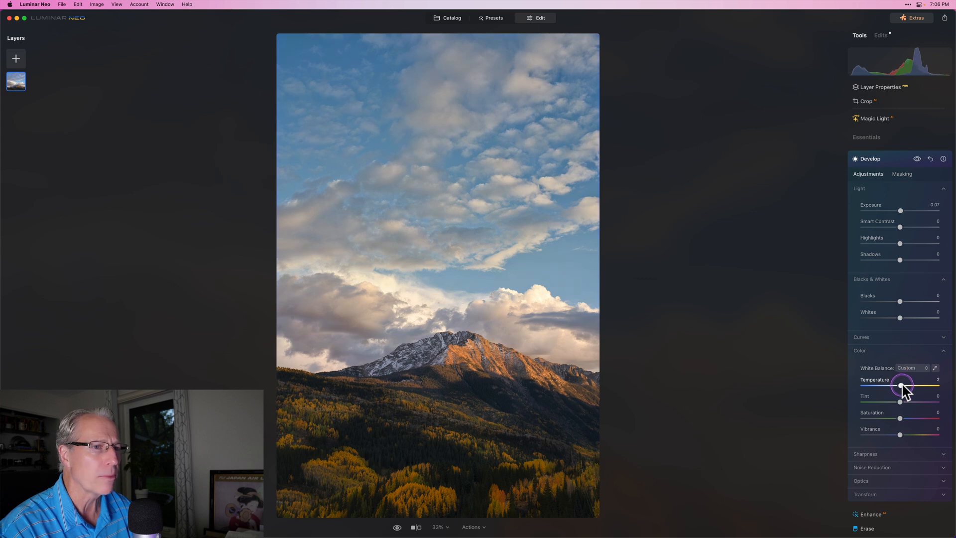
mouse_move(901, 405)
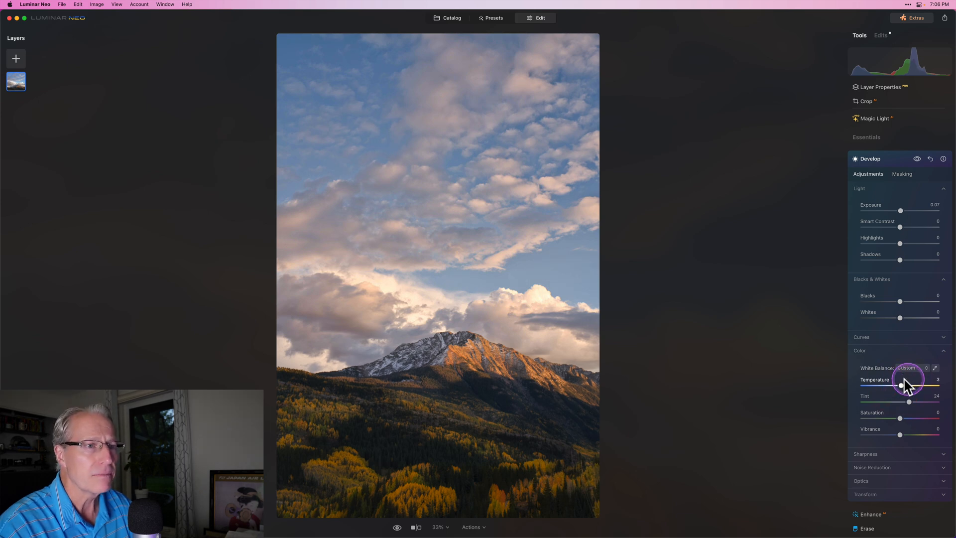
mouse_move(909, 423)
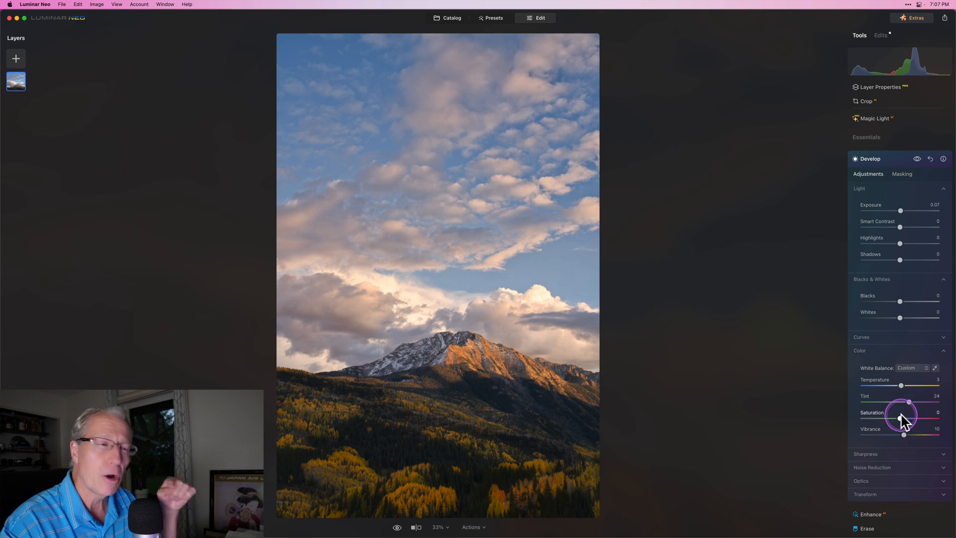
mouse_move(874, 363)
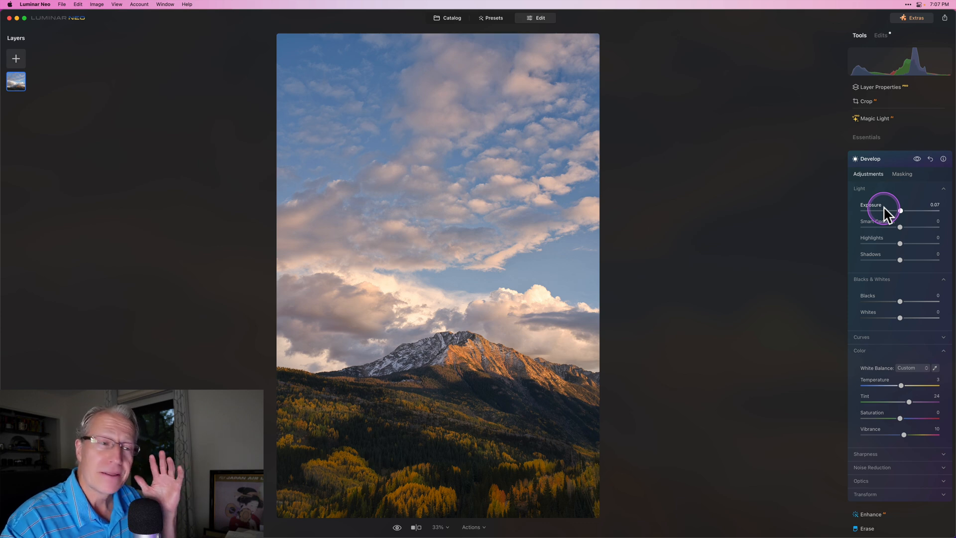
mouse_move(891, 211)
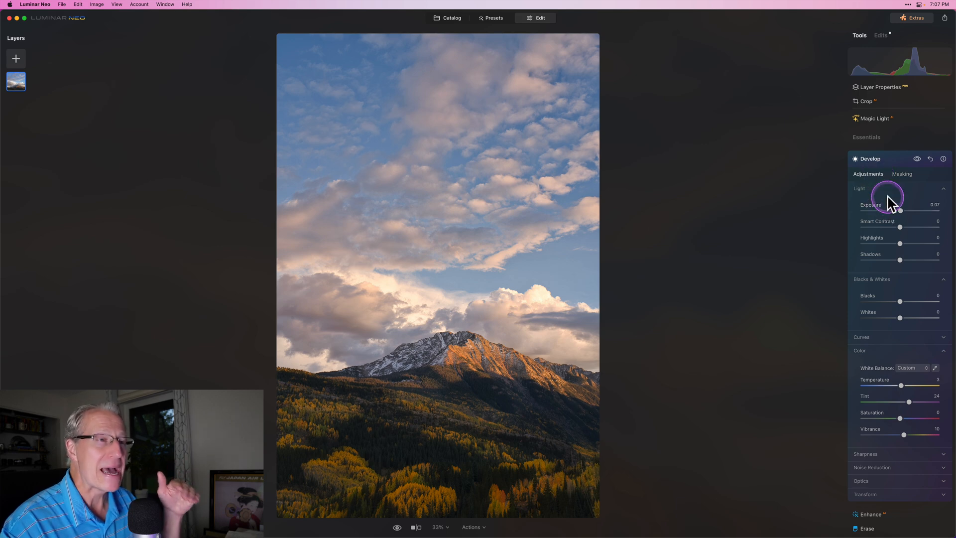
mouse_move(879, 236)
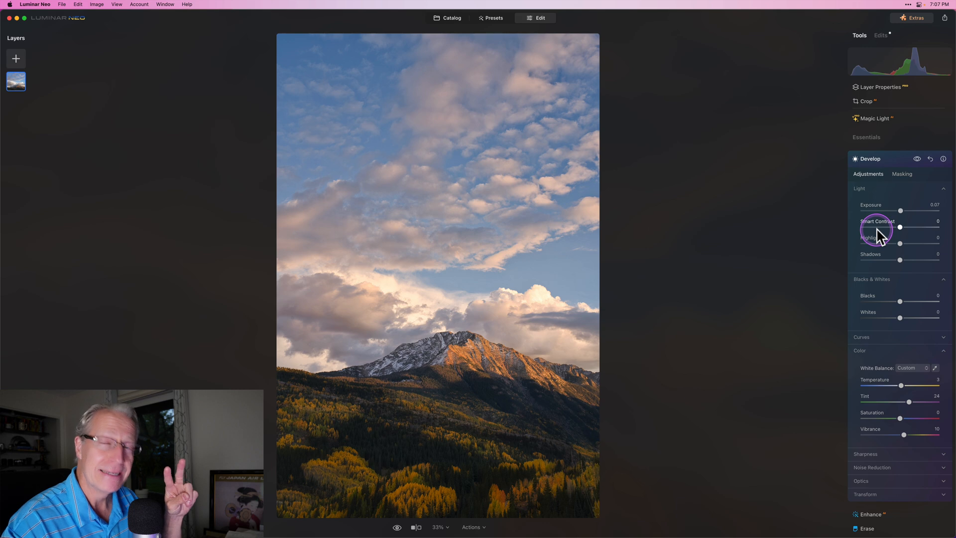
mouse_move(879, 236)
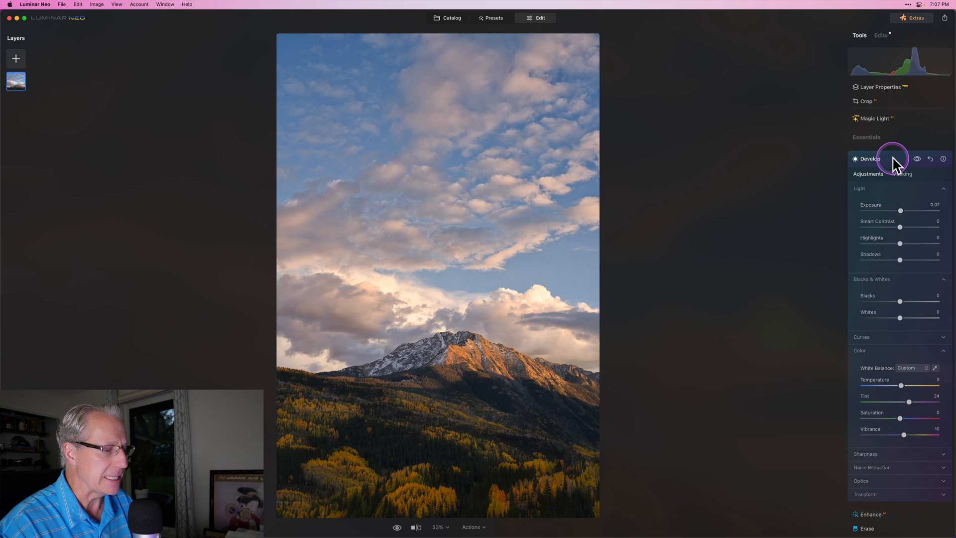
- Close the sky-masked Develop adjustment and start a new global Develop adjustment
click(869, 158)
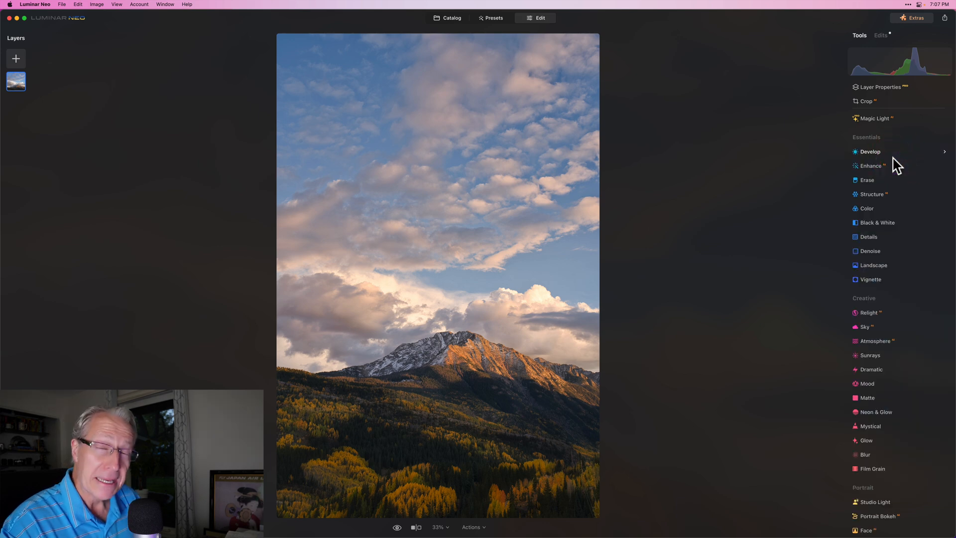
click(870, 151)
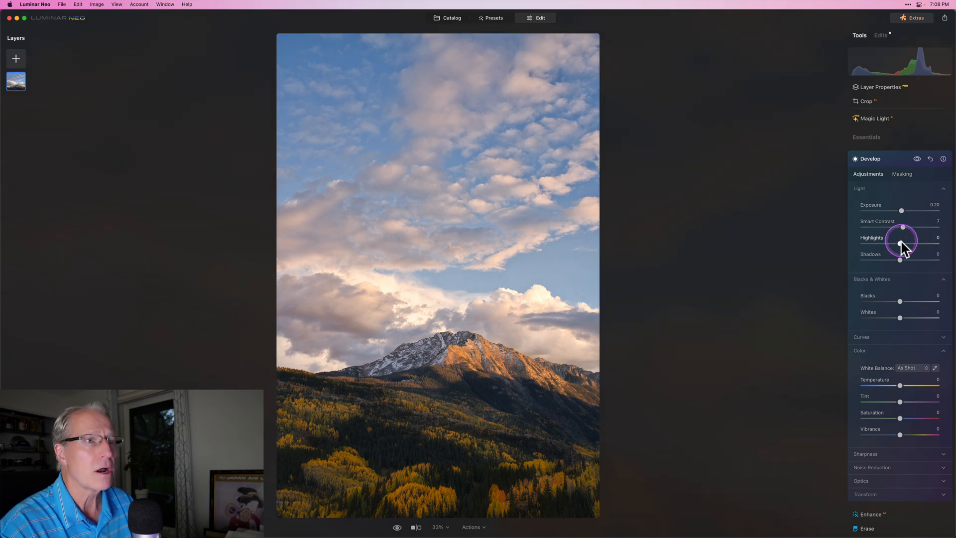
mouse_move(901, 263)
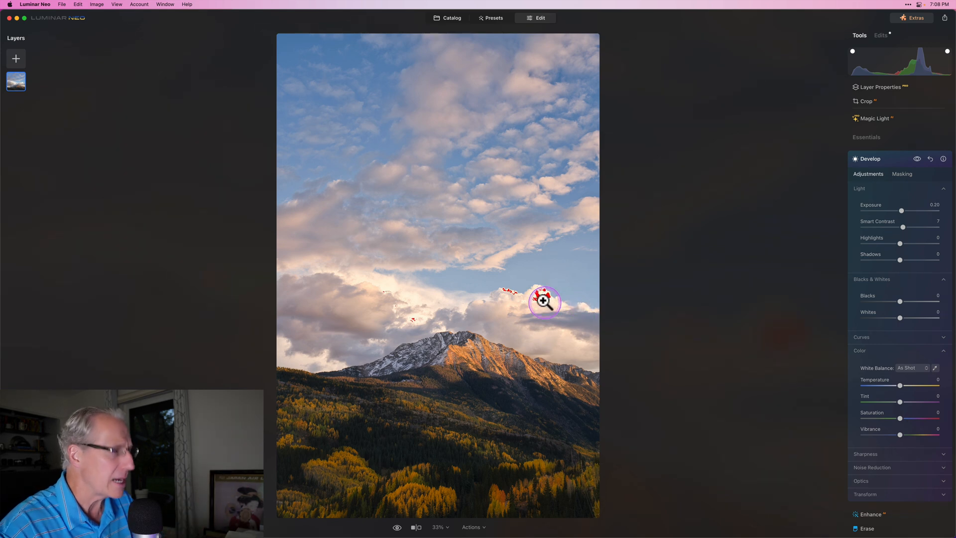
mouse_move(865, 256)
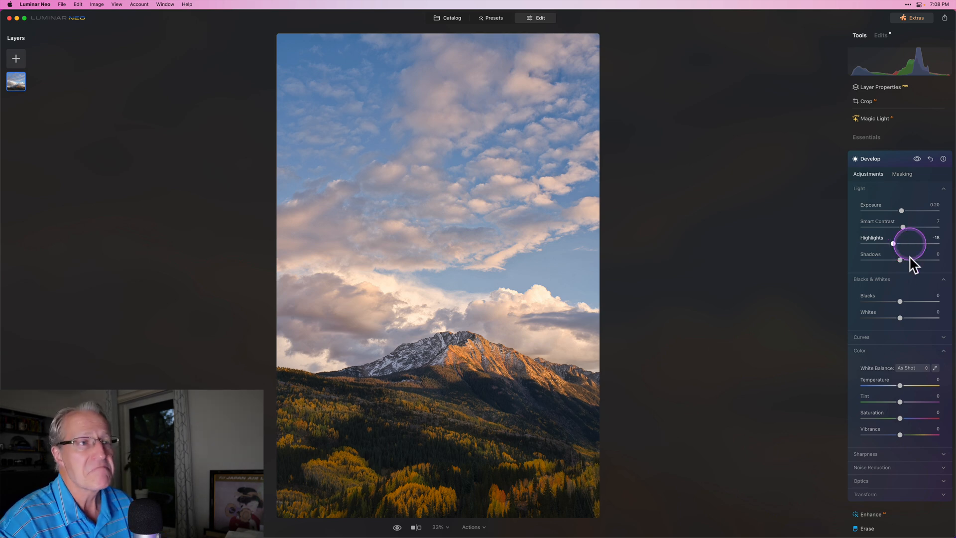
mouse_move(901, 388)
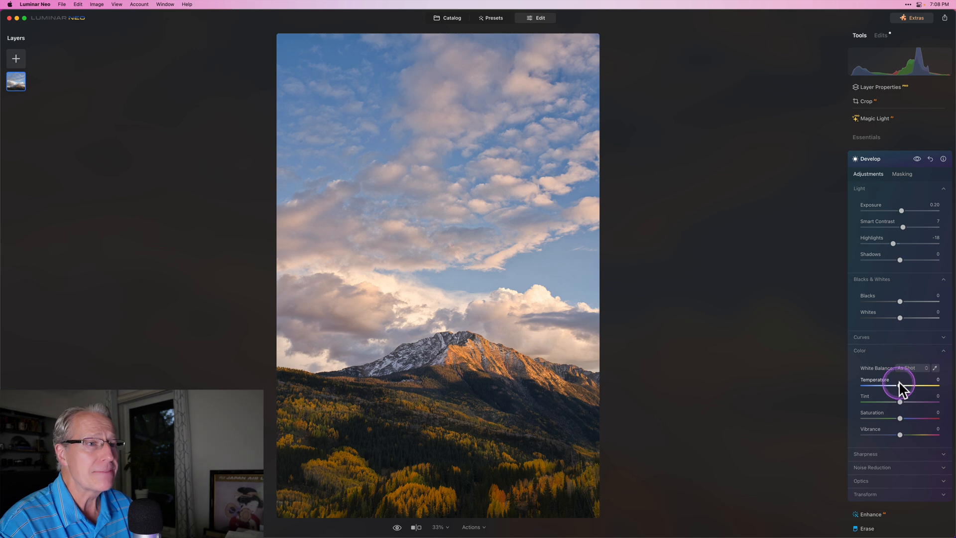
mouse_move(903, 405)
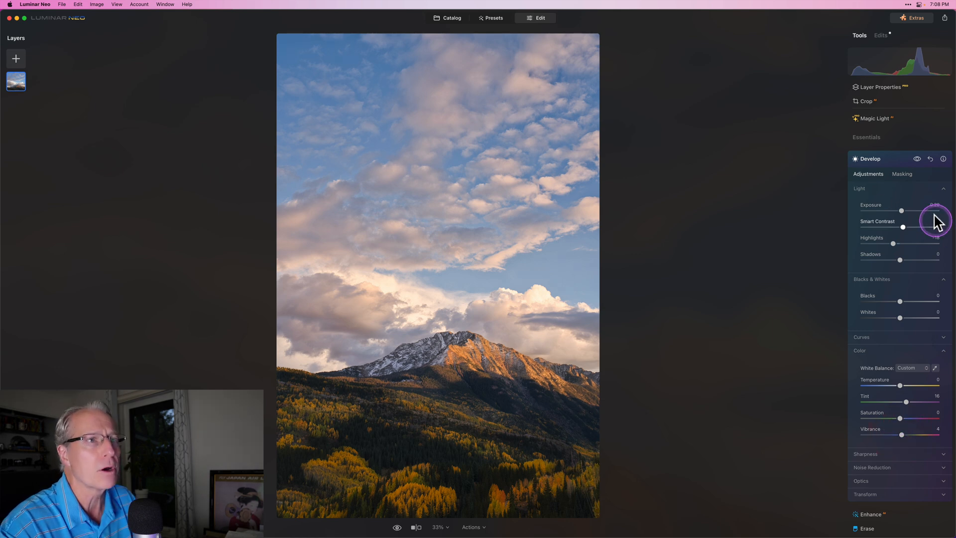
- Toggle the sixth Develop adjustment's visibility to compare the photo with and without it
click(916, 158)
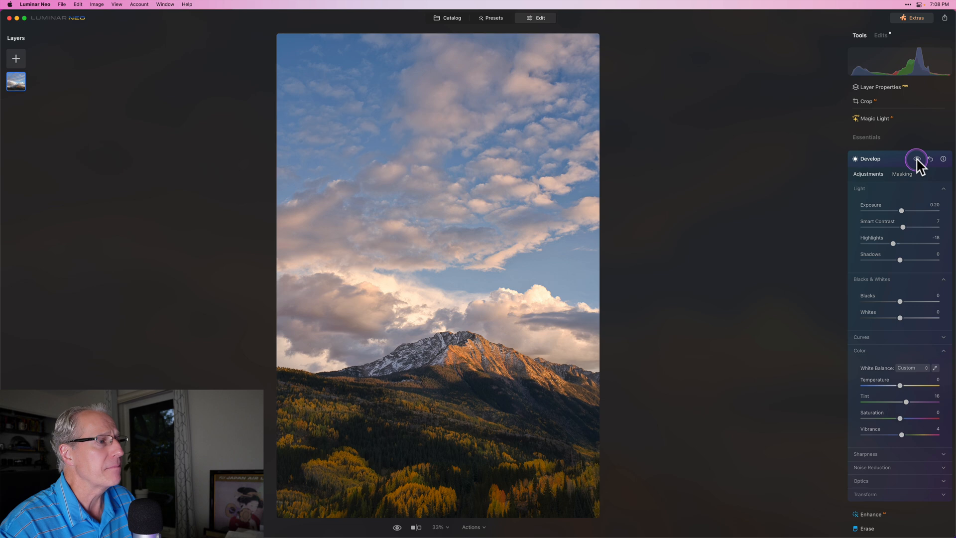